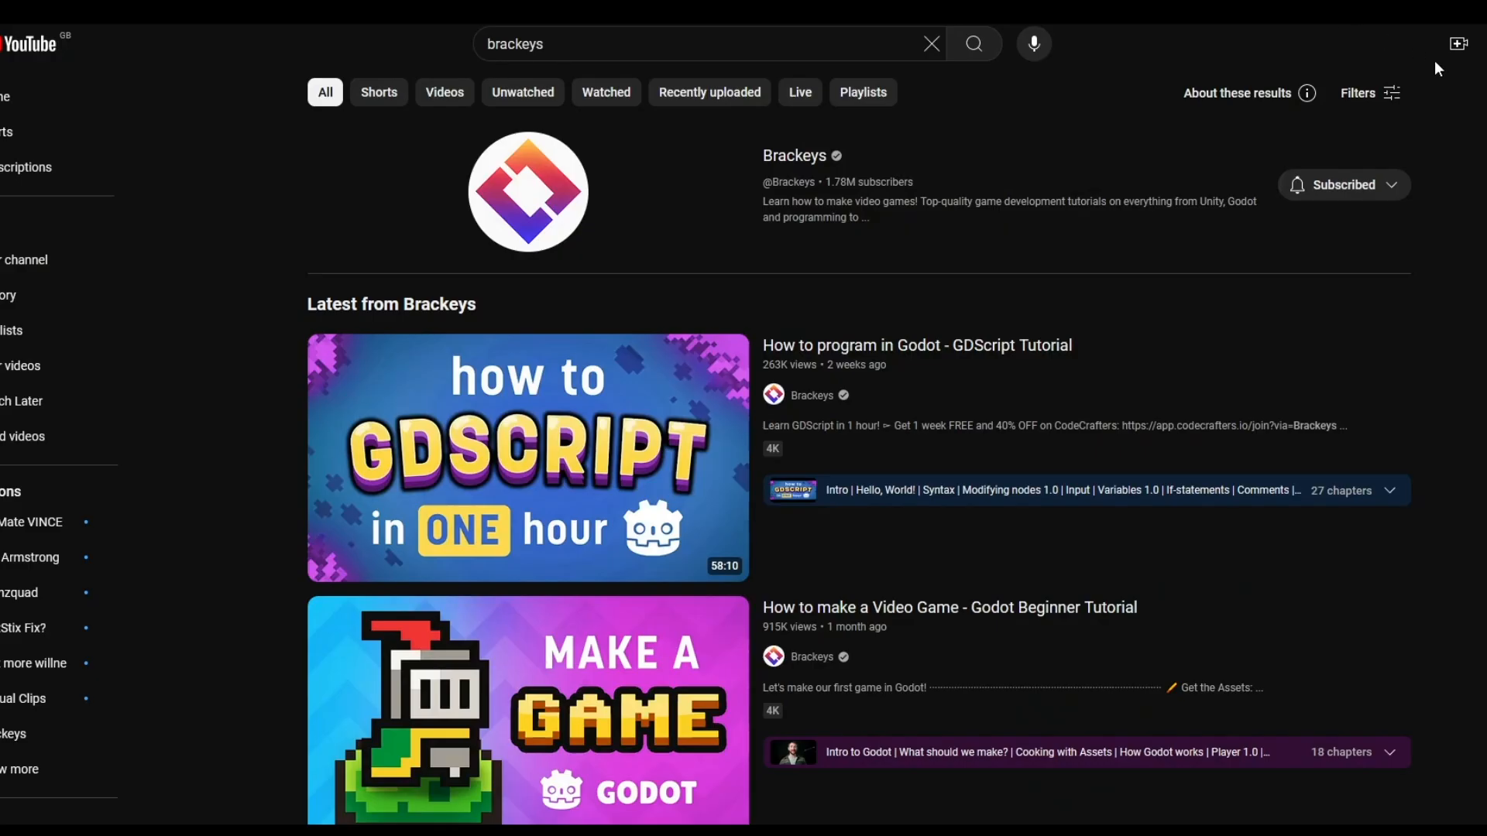
Search 'yeti throw' and play the Yeti Sports 1: Pingu Throw result
scroll(down, 3)
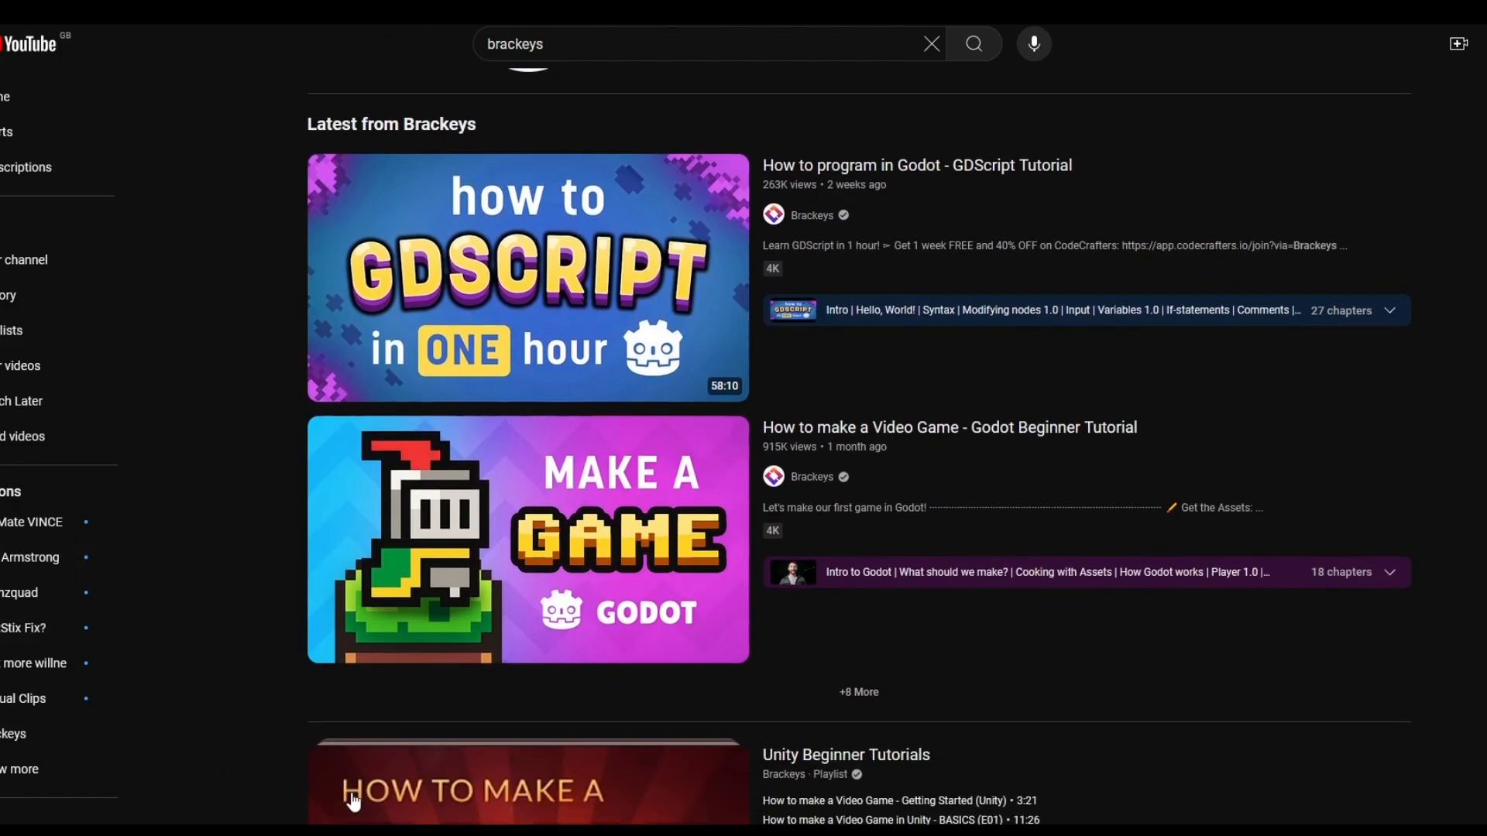
mouse_move(903, 85)
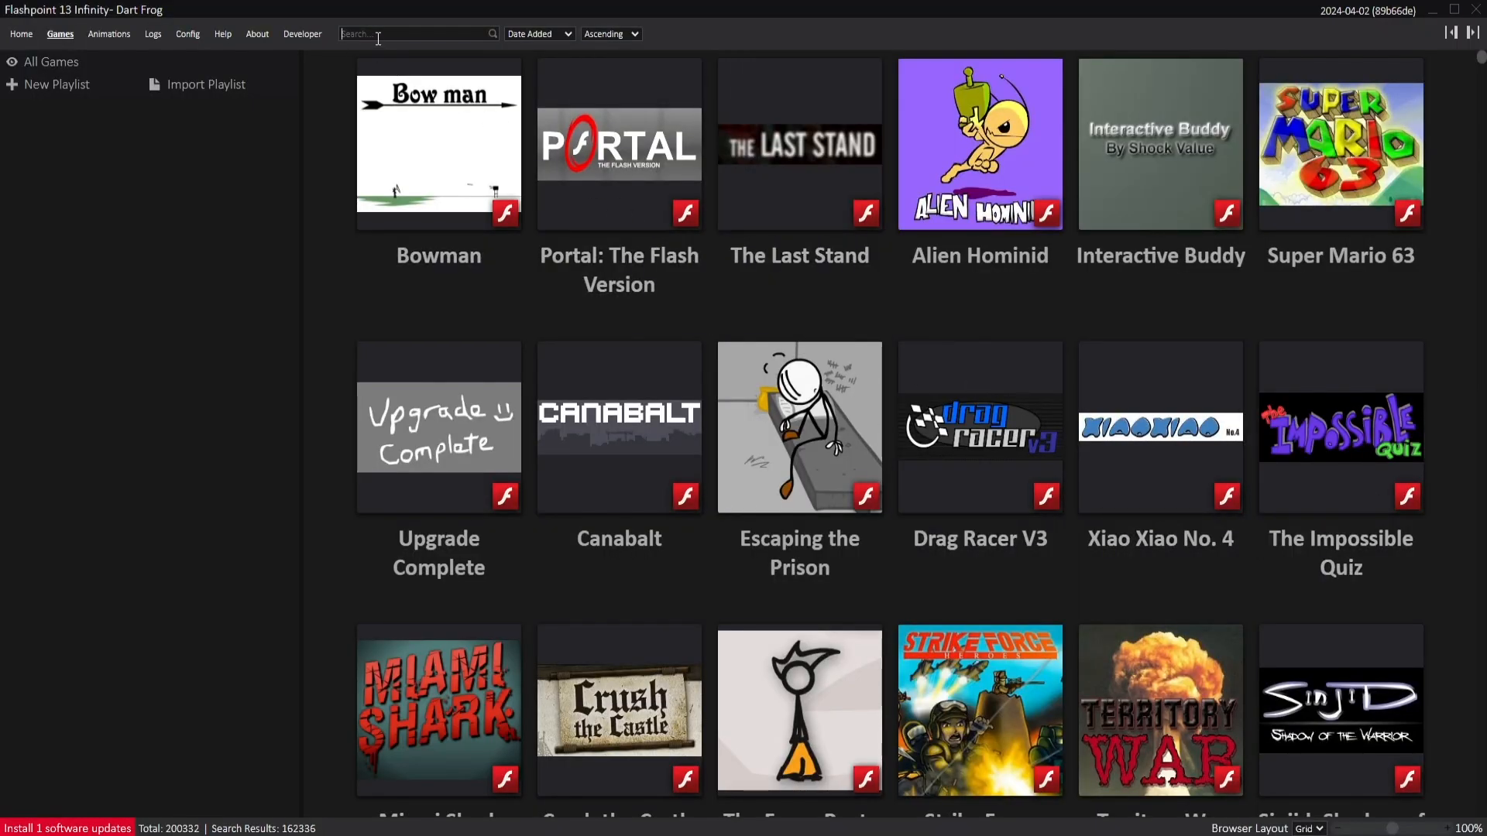
text(yeti throw)
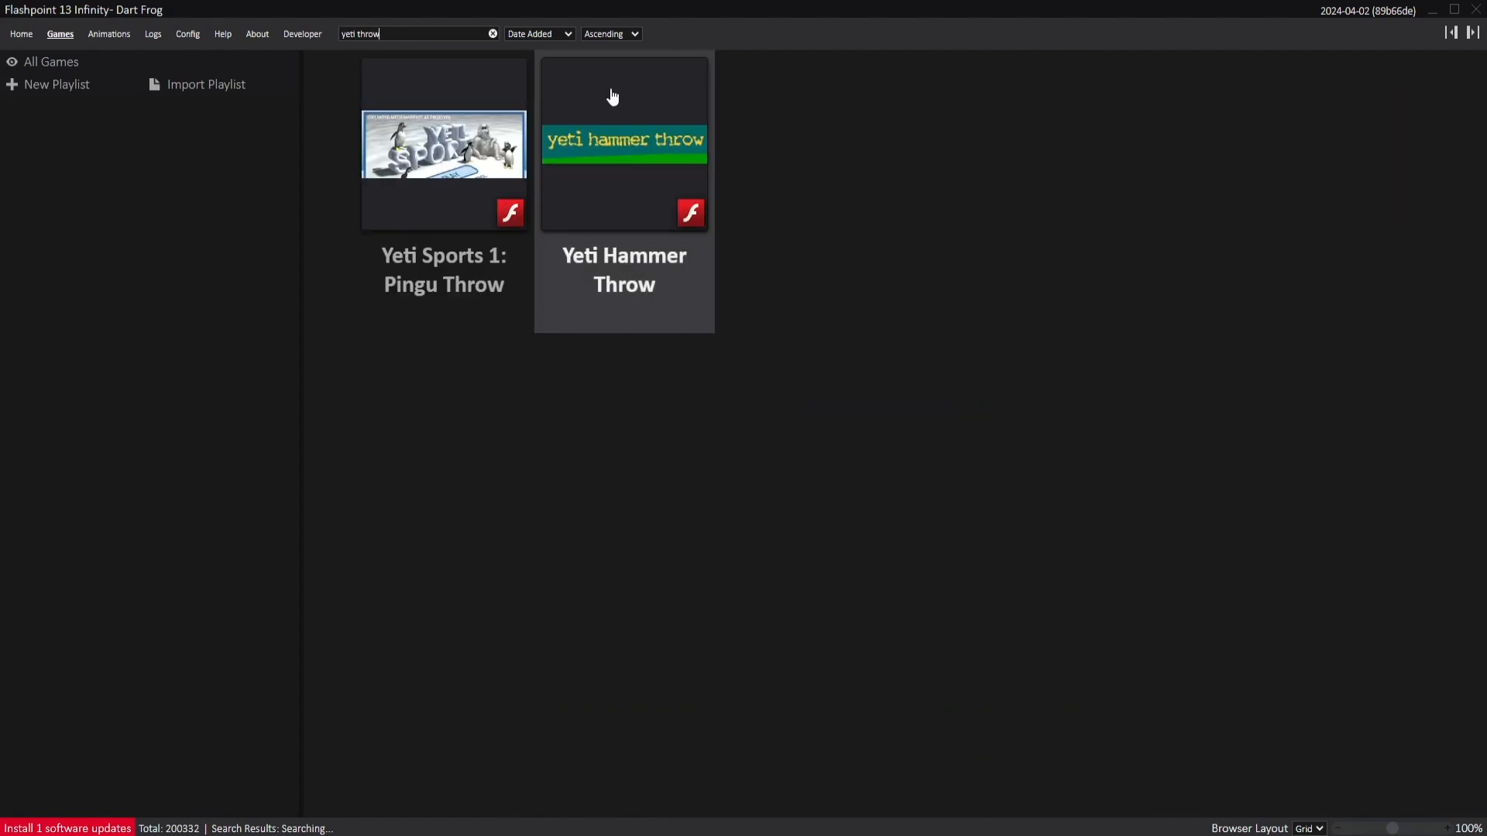
click(443, 144)
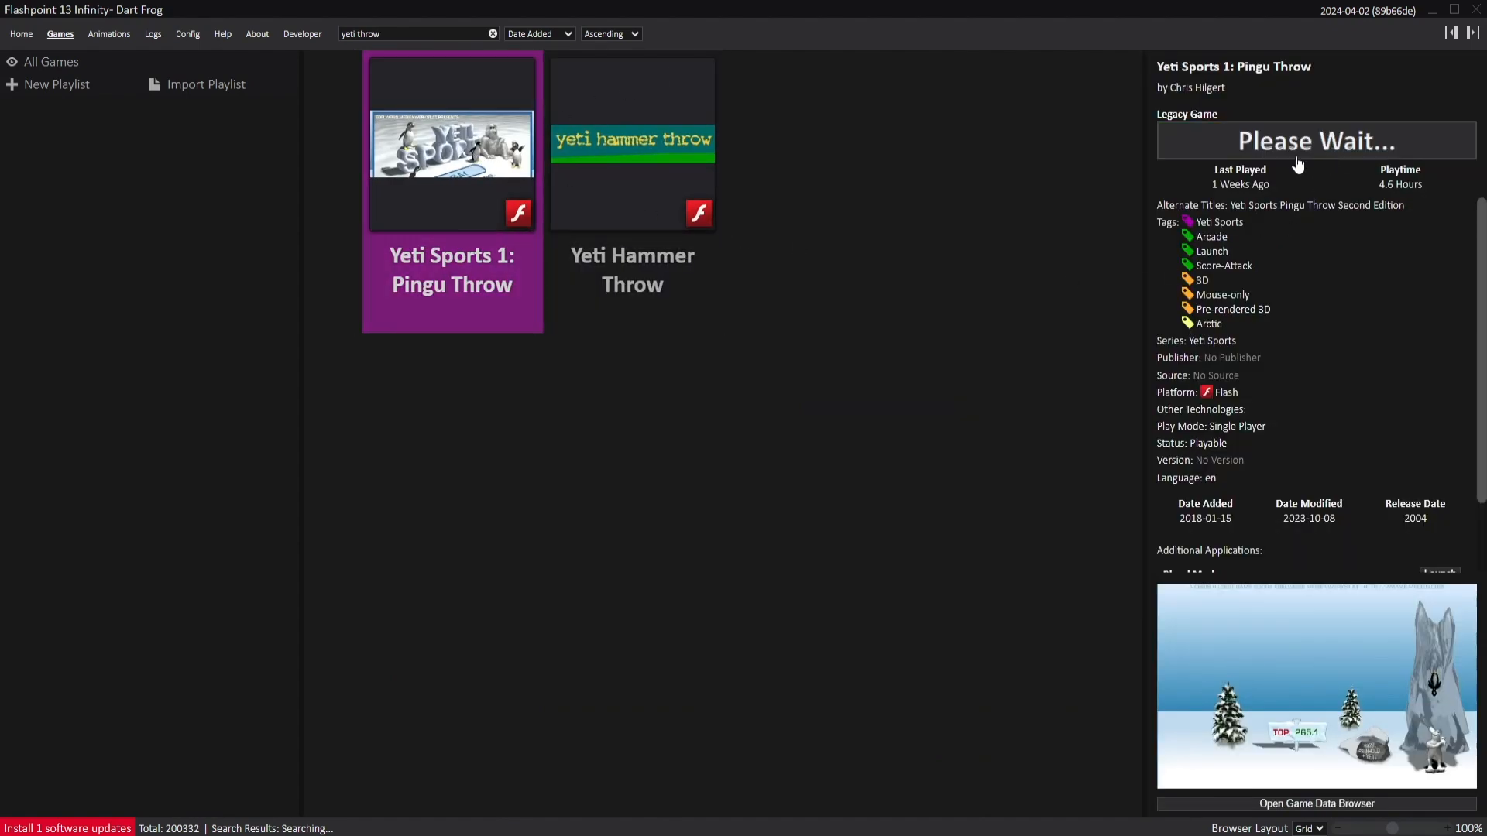
click(1315, 140)
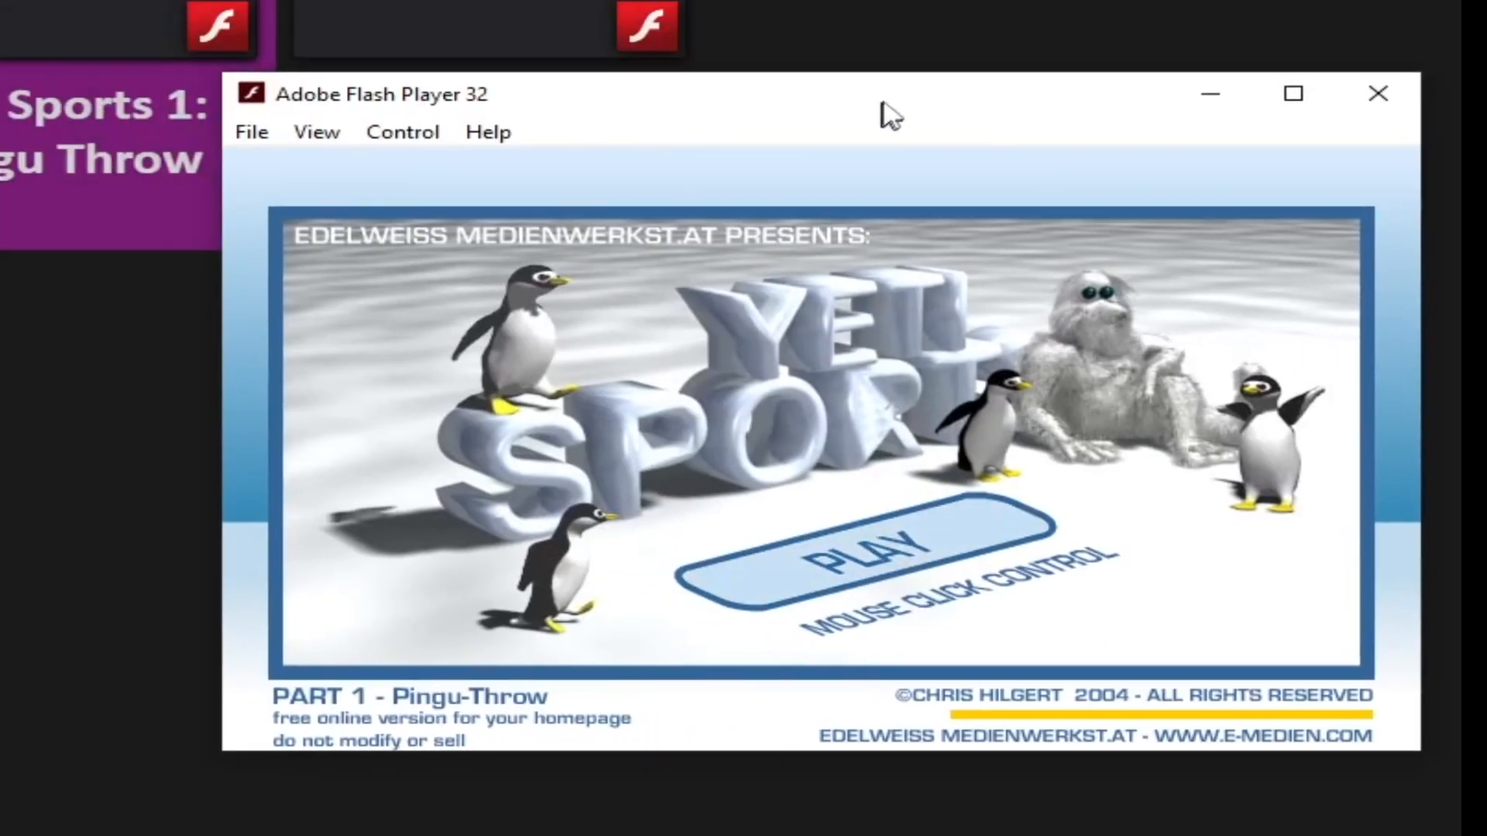
Start Pingu Throw and have the yeti hit the penguin to a distance of 288.6
click(870, 559)
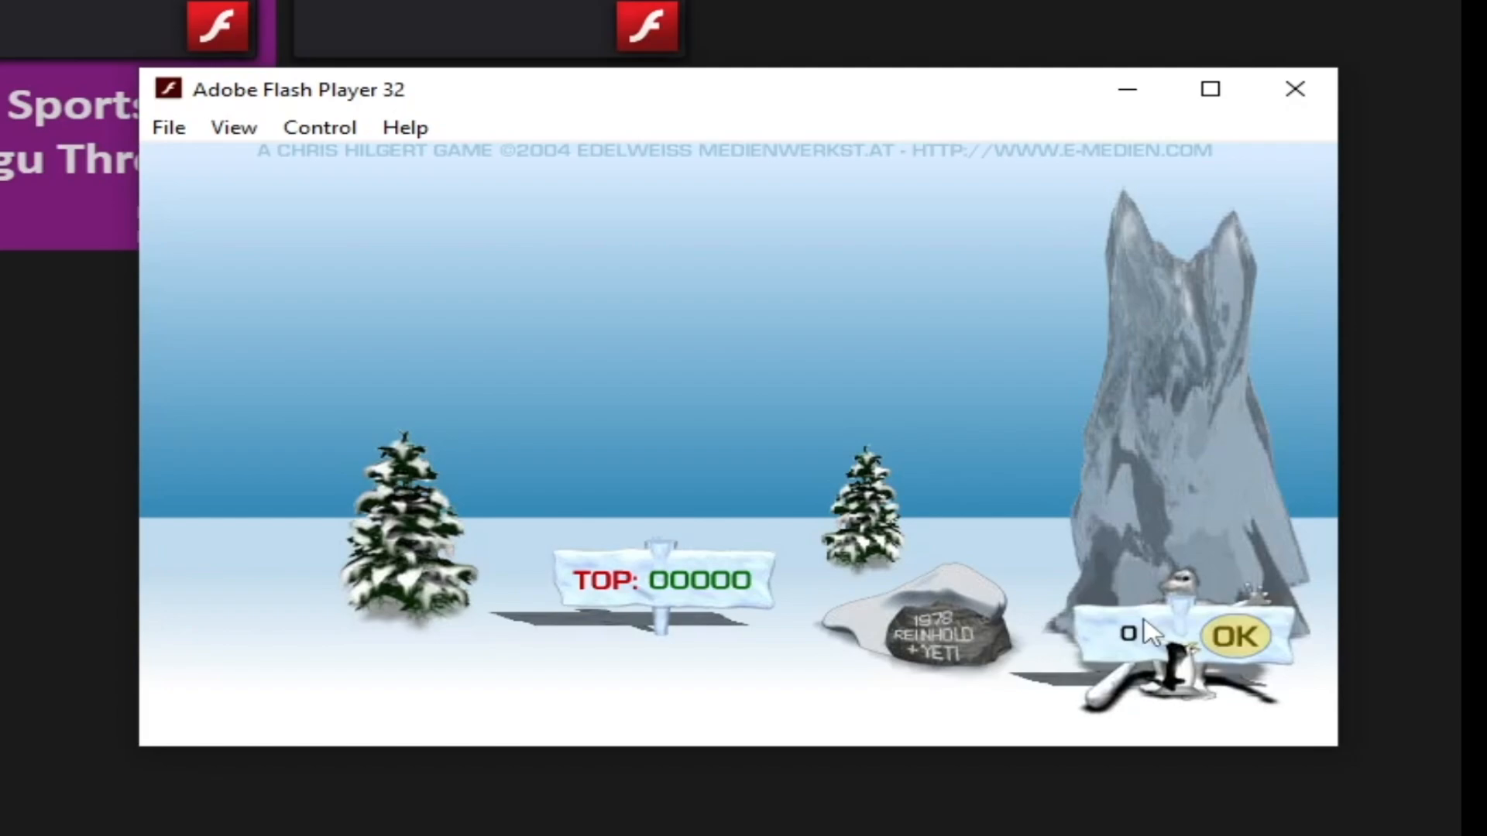
click(1233, 635)
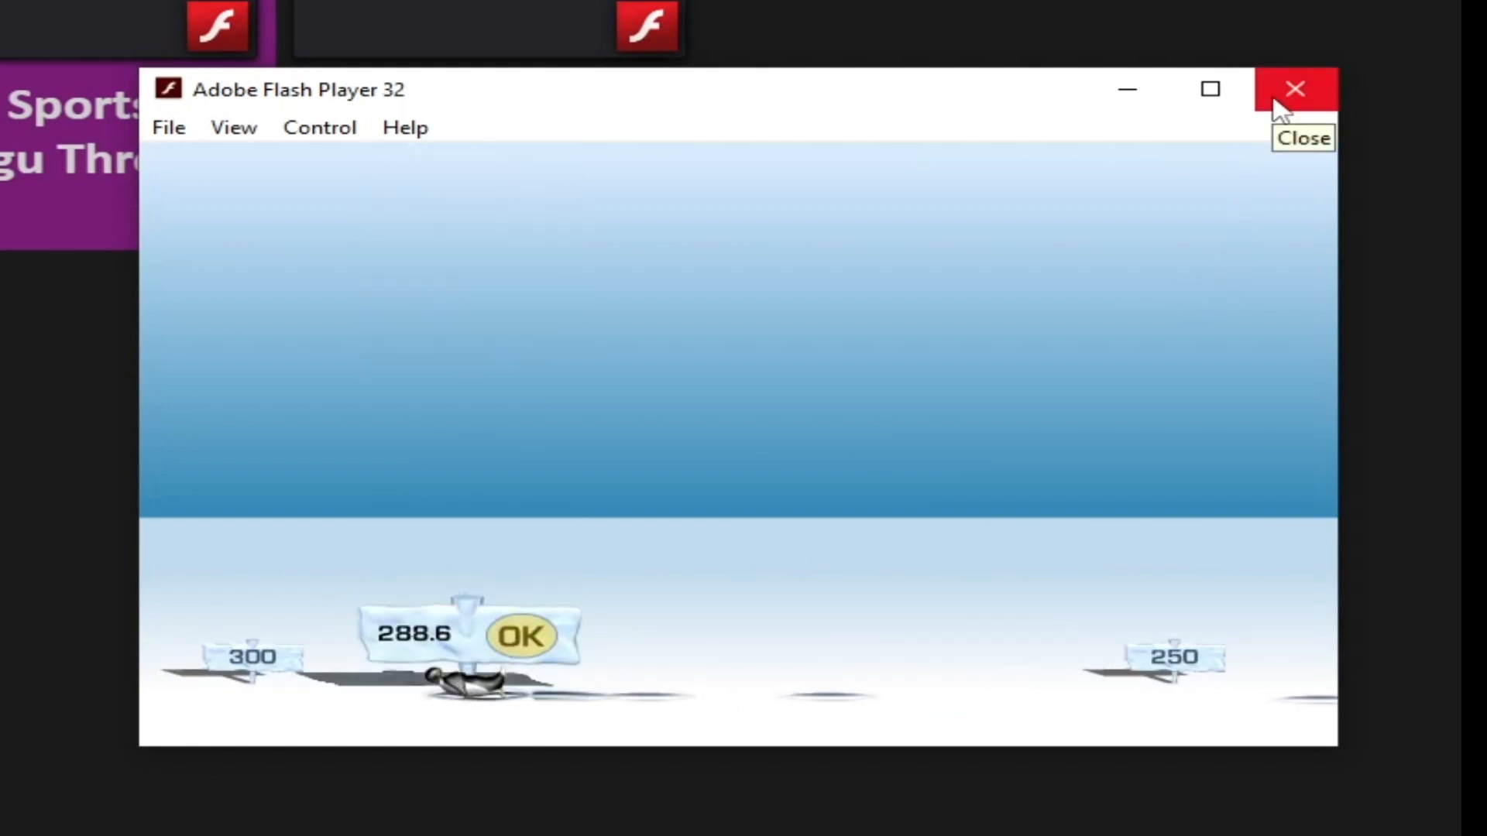
Close the Flash Player game and open the Flashpoint\Legacy htdocs folder
click(1296, 88)
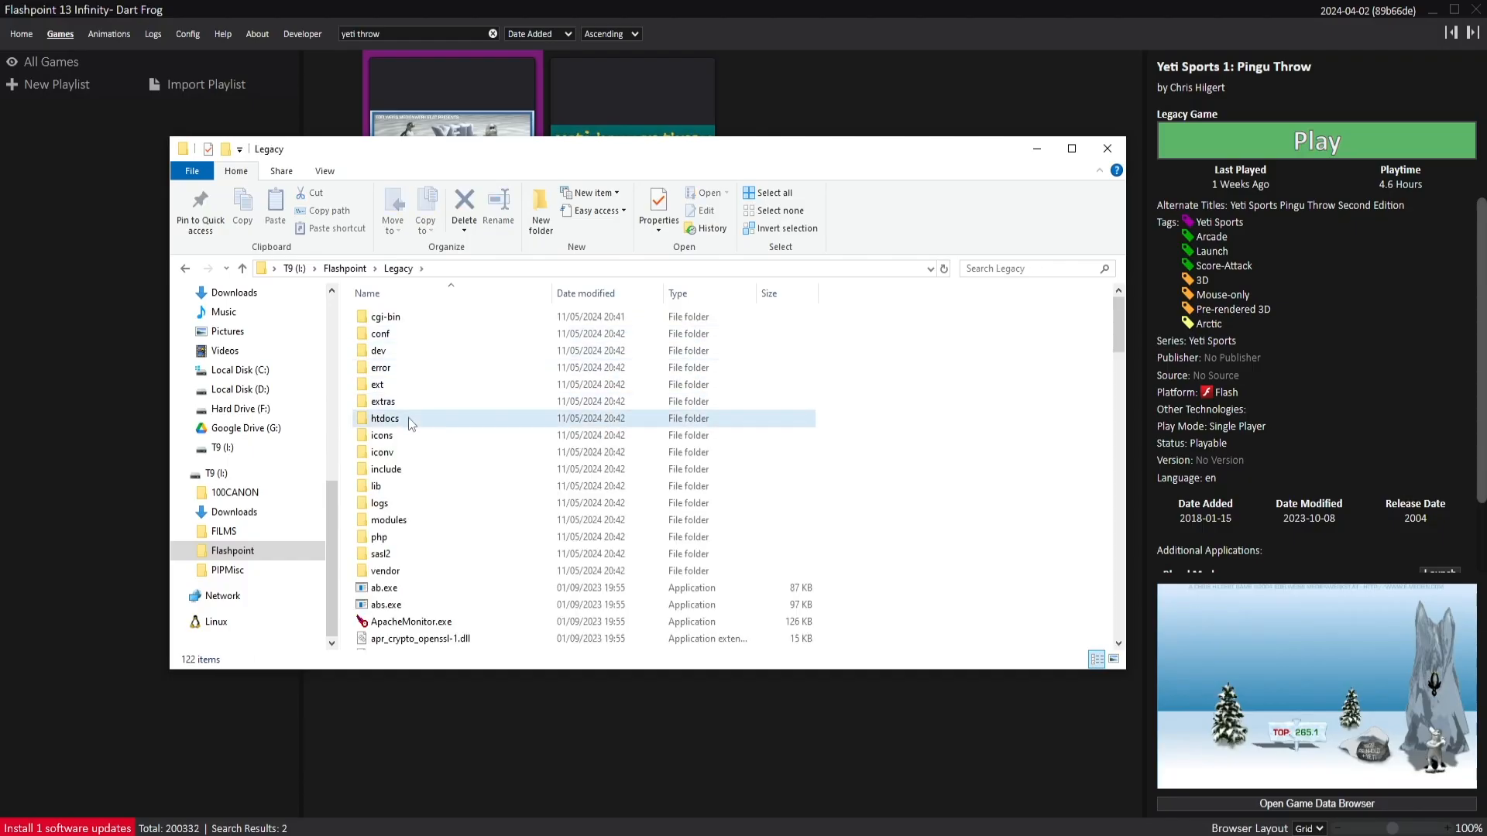
double_click(384, 418)
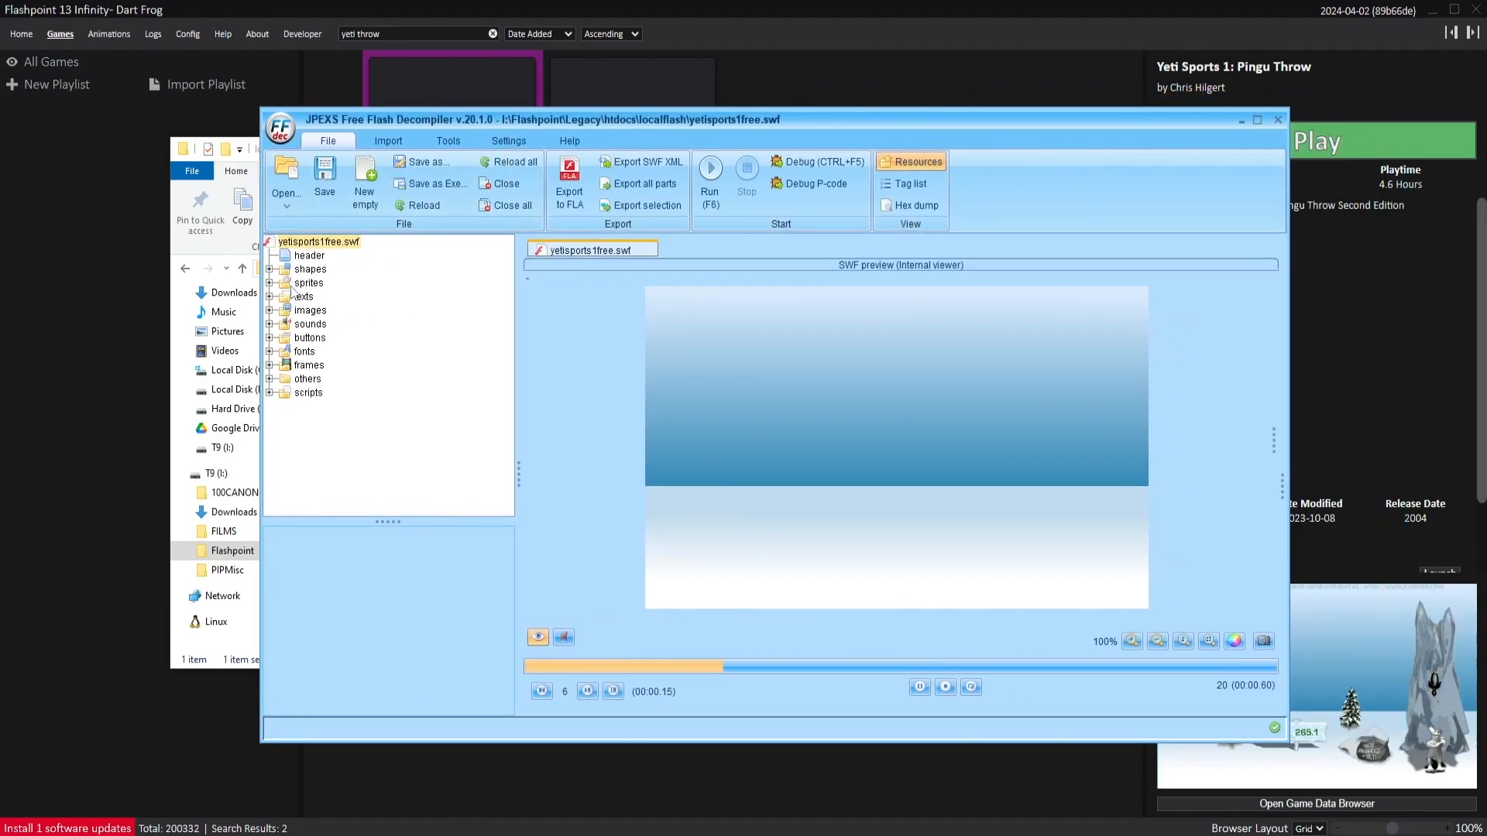
Expand yetisports1free.swf's resource categories in the JPEXS tree
click(310, 269)
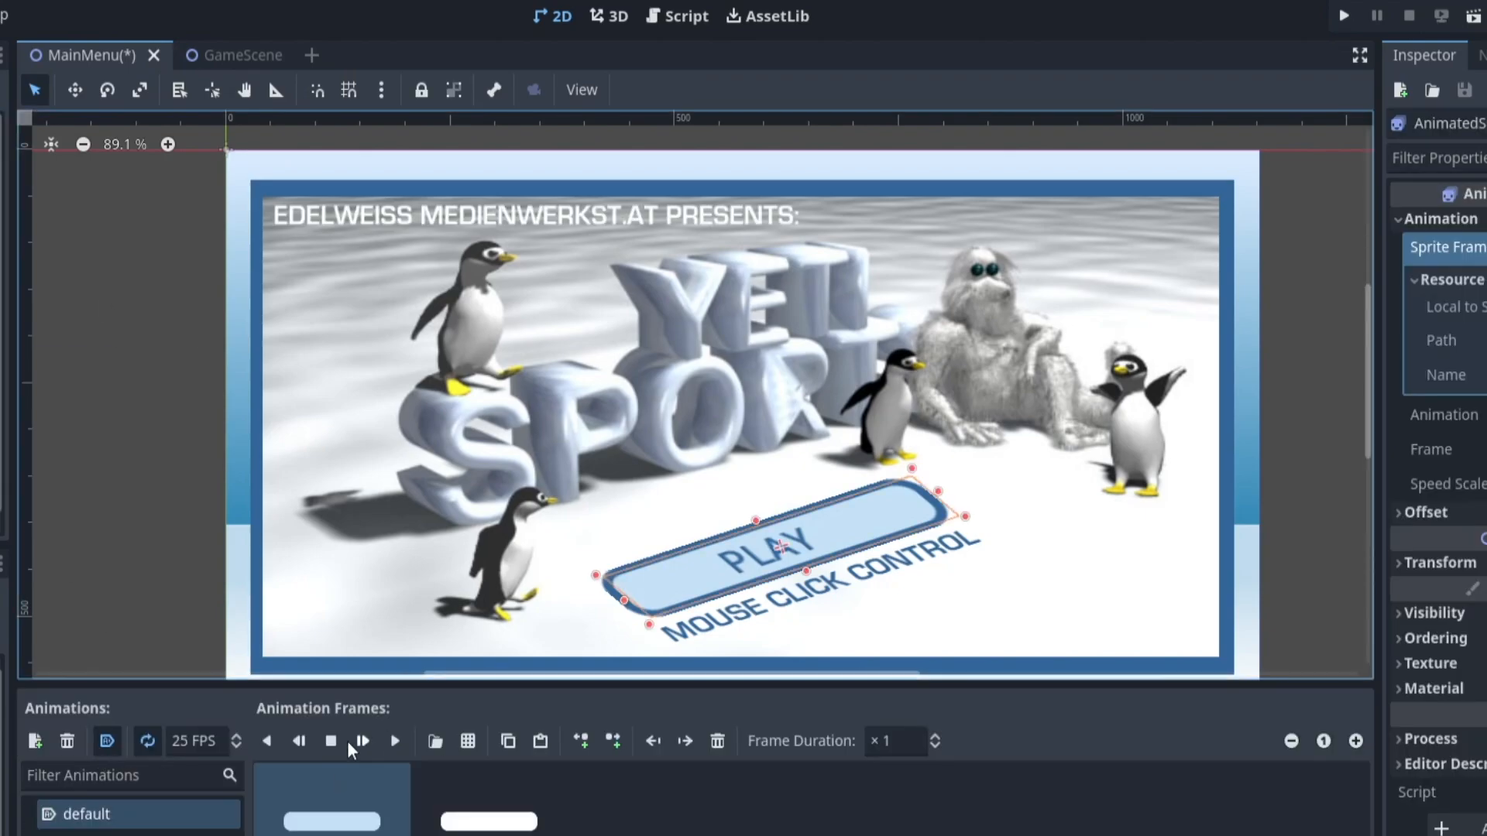
Preview the Play button sprite animation, then run the project from the MainMenu scene
click(233, 54)
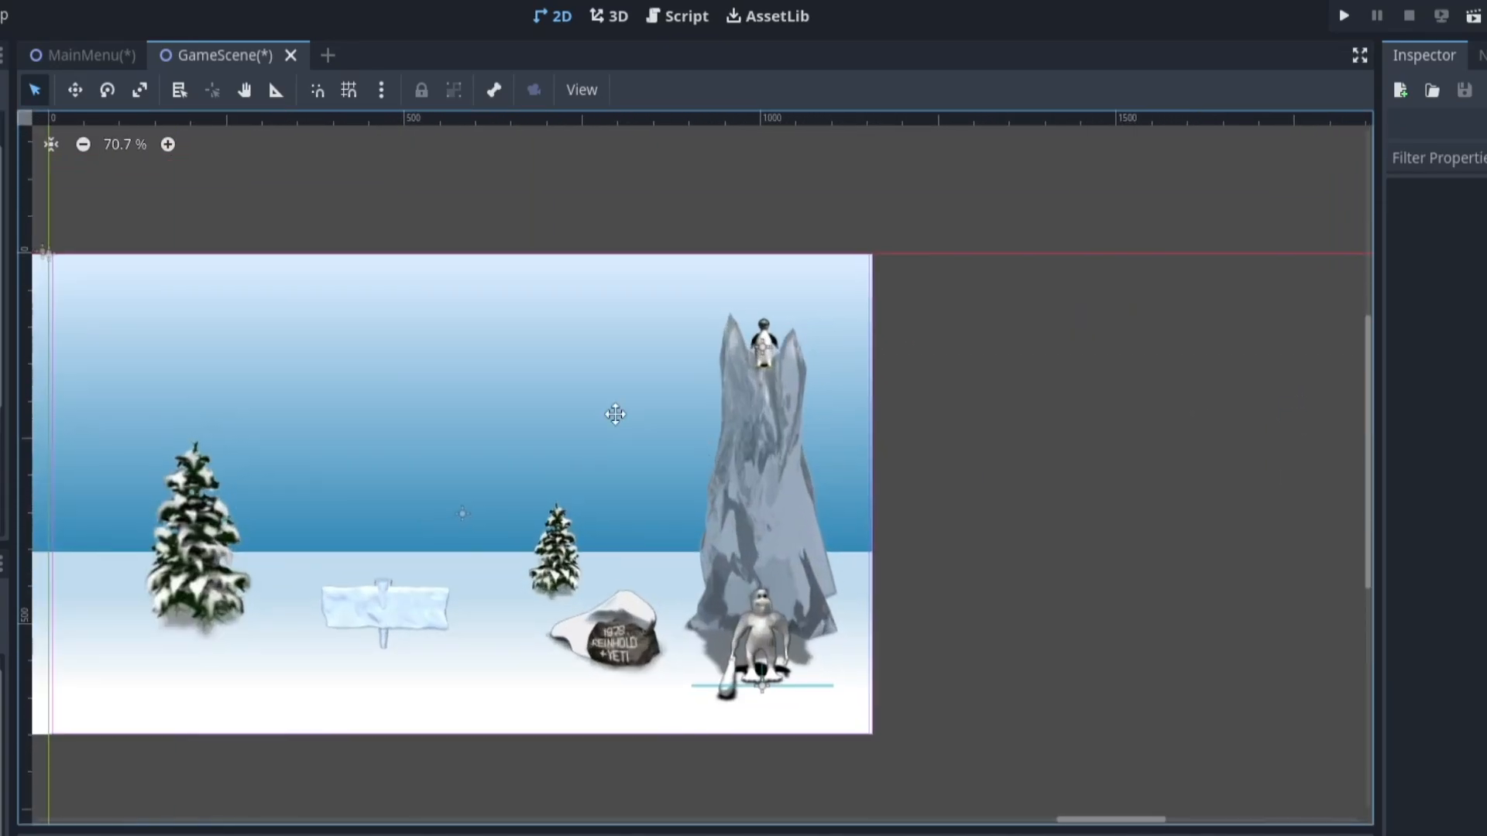
click(83, 54)
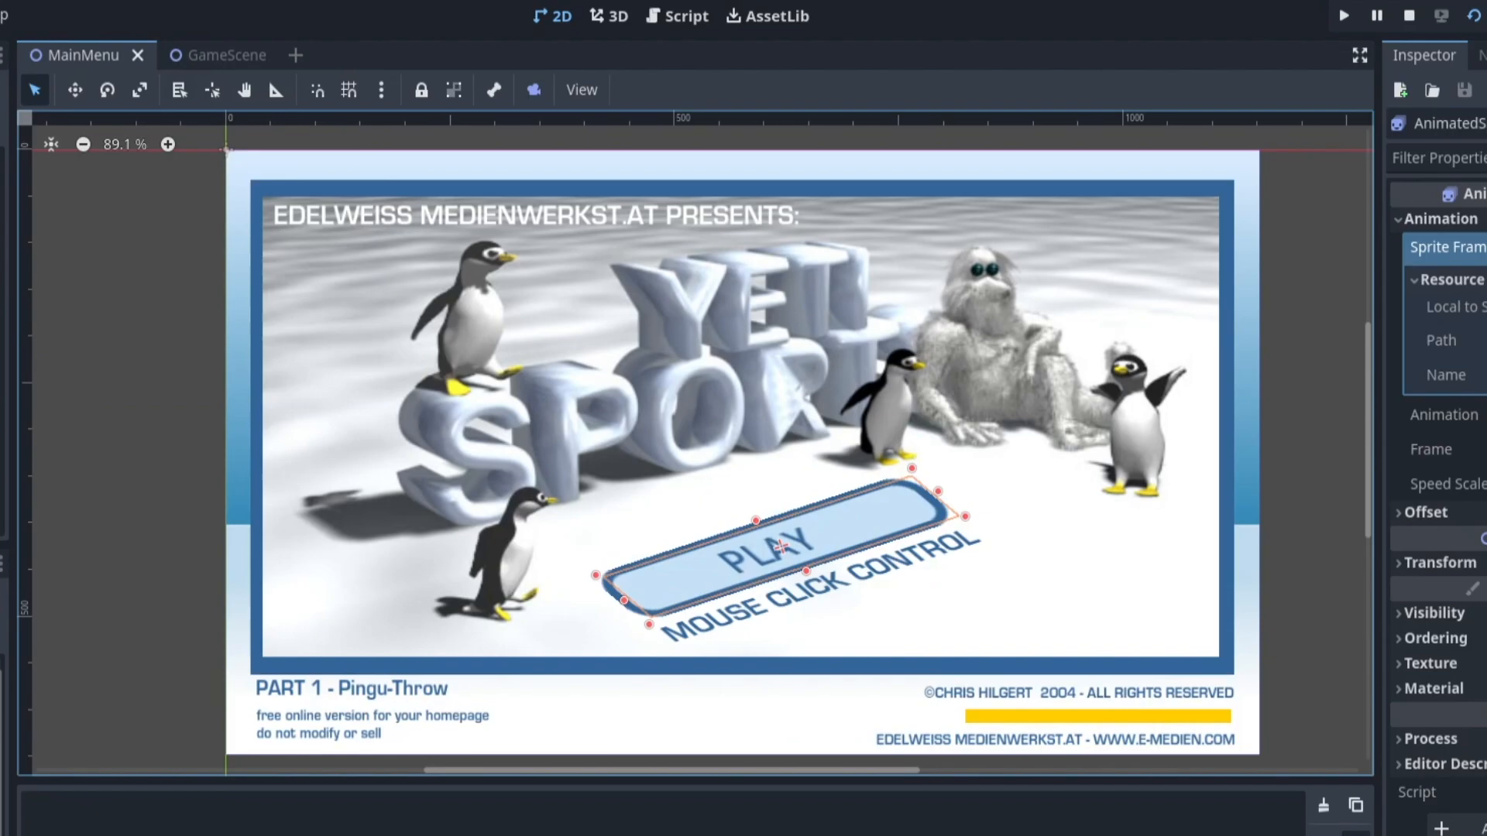
click(1344, 15)
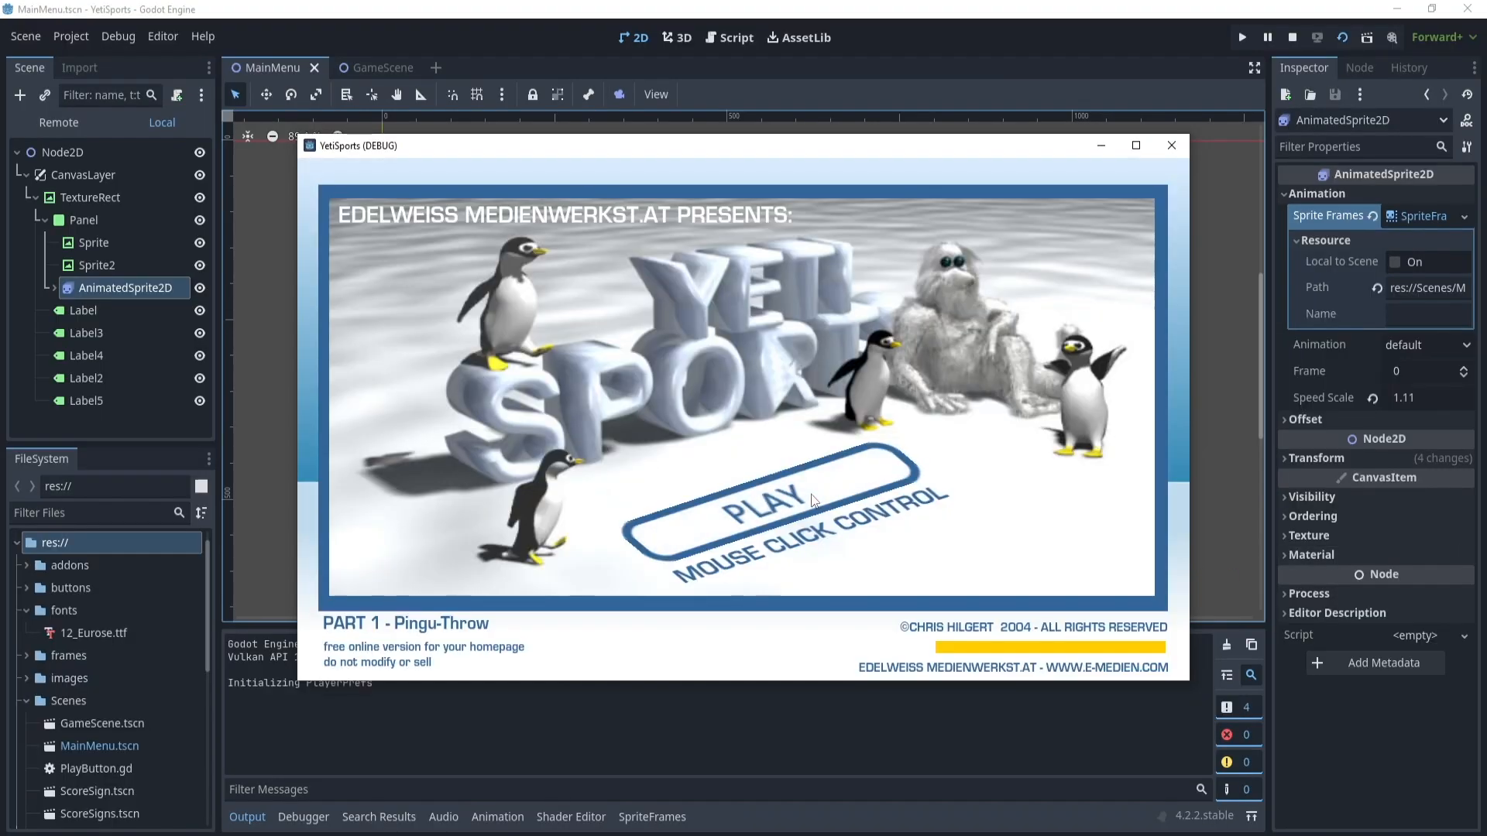
Start the Yeti Sports recreation, then select Line Rider Beta 1 in Flashpoint
click(770, 495)
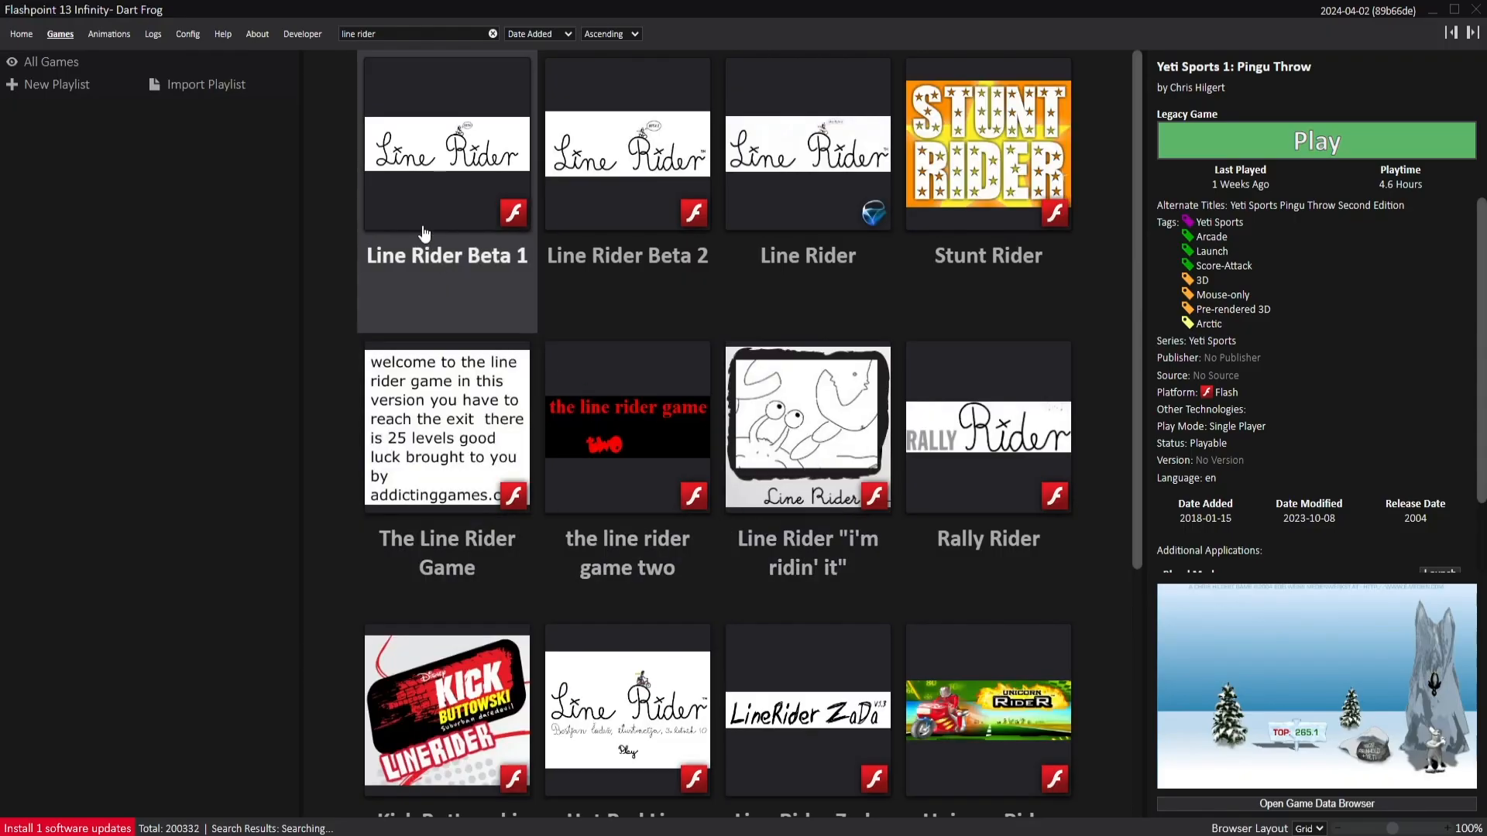
click(446, 143)
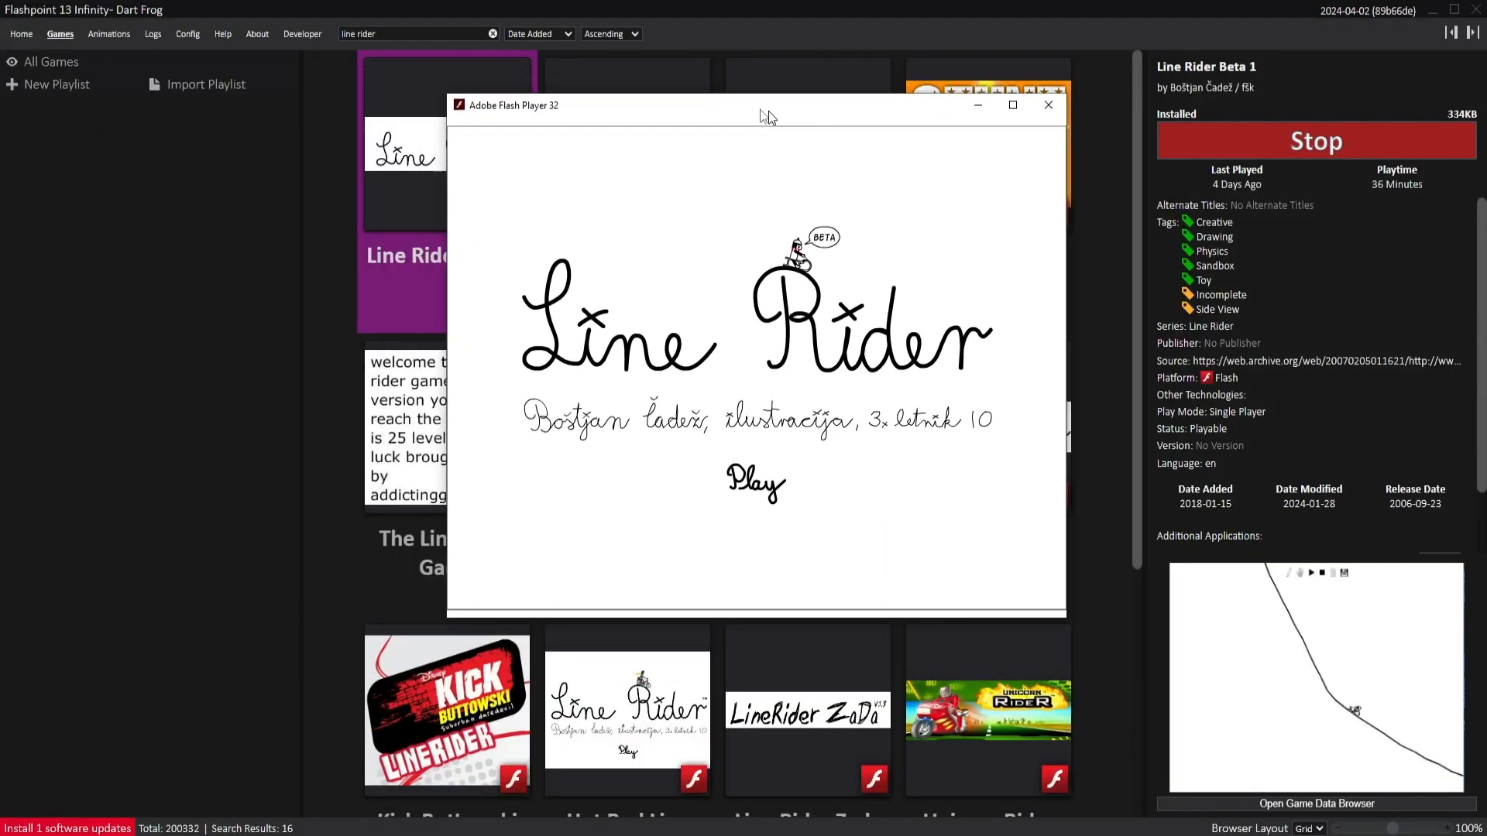
Start Line Rider, draw a curving track, pan along it, and send the rider down
click(756, 481)
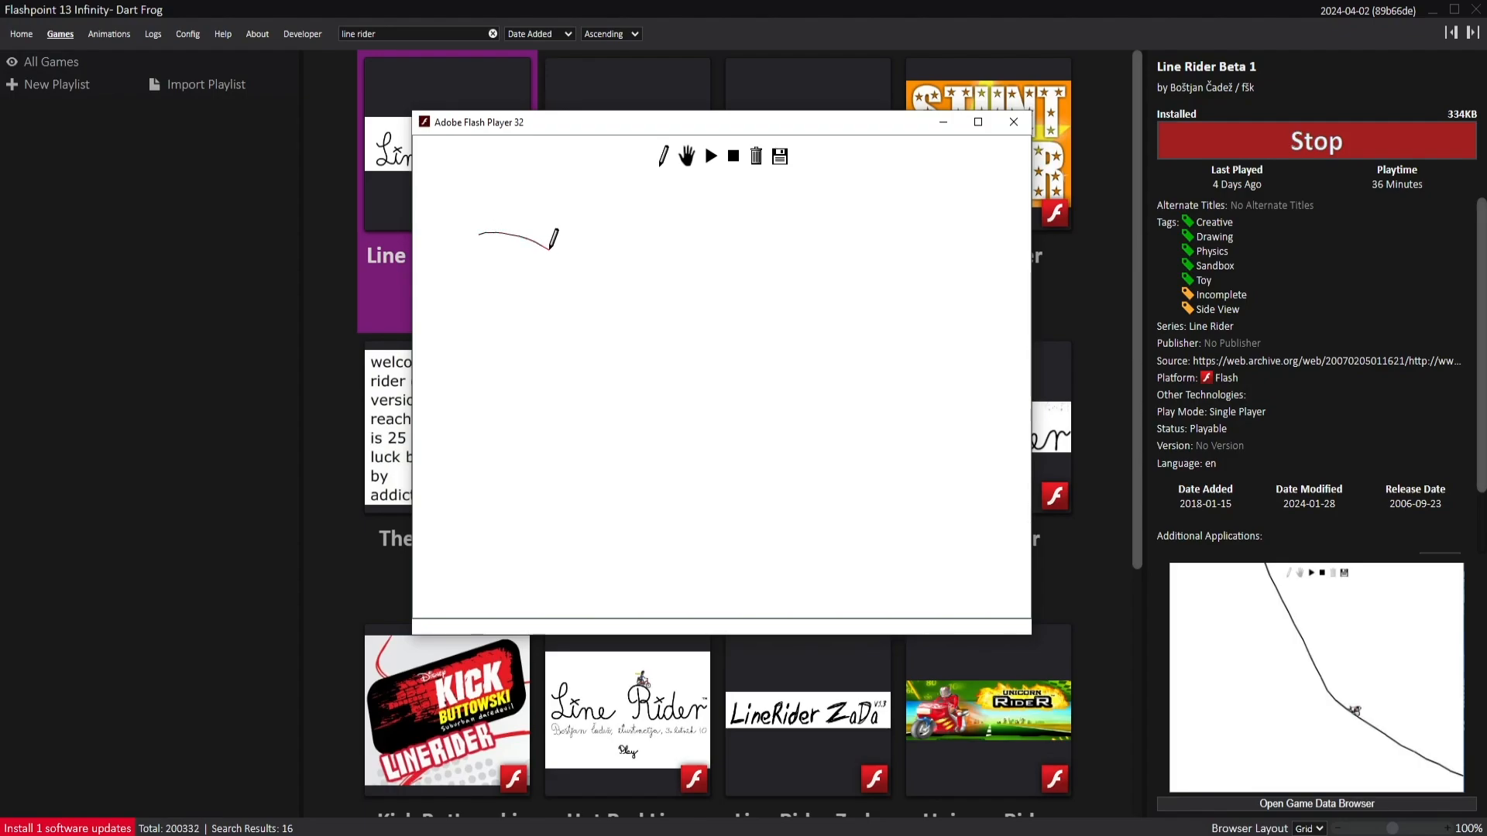
drag(550, 237, 900, 299)
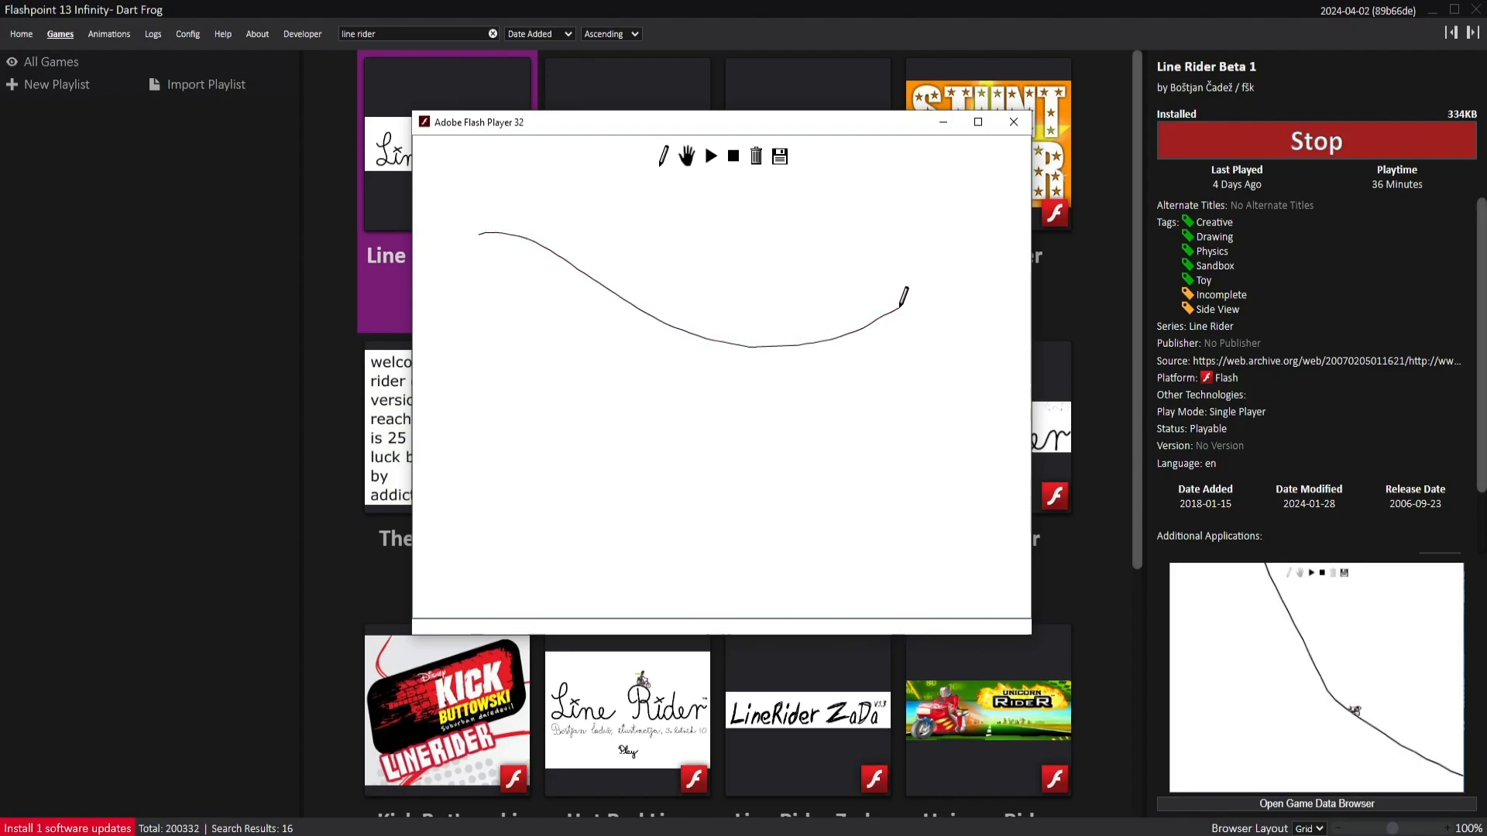
drag(900, 304, 1029, 329)
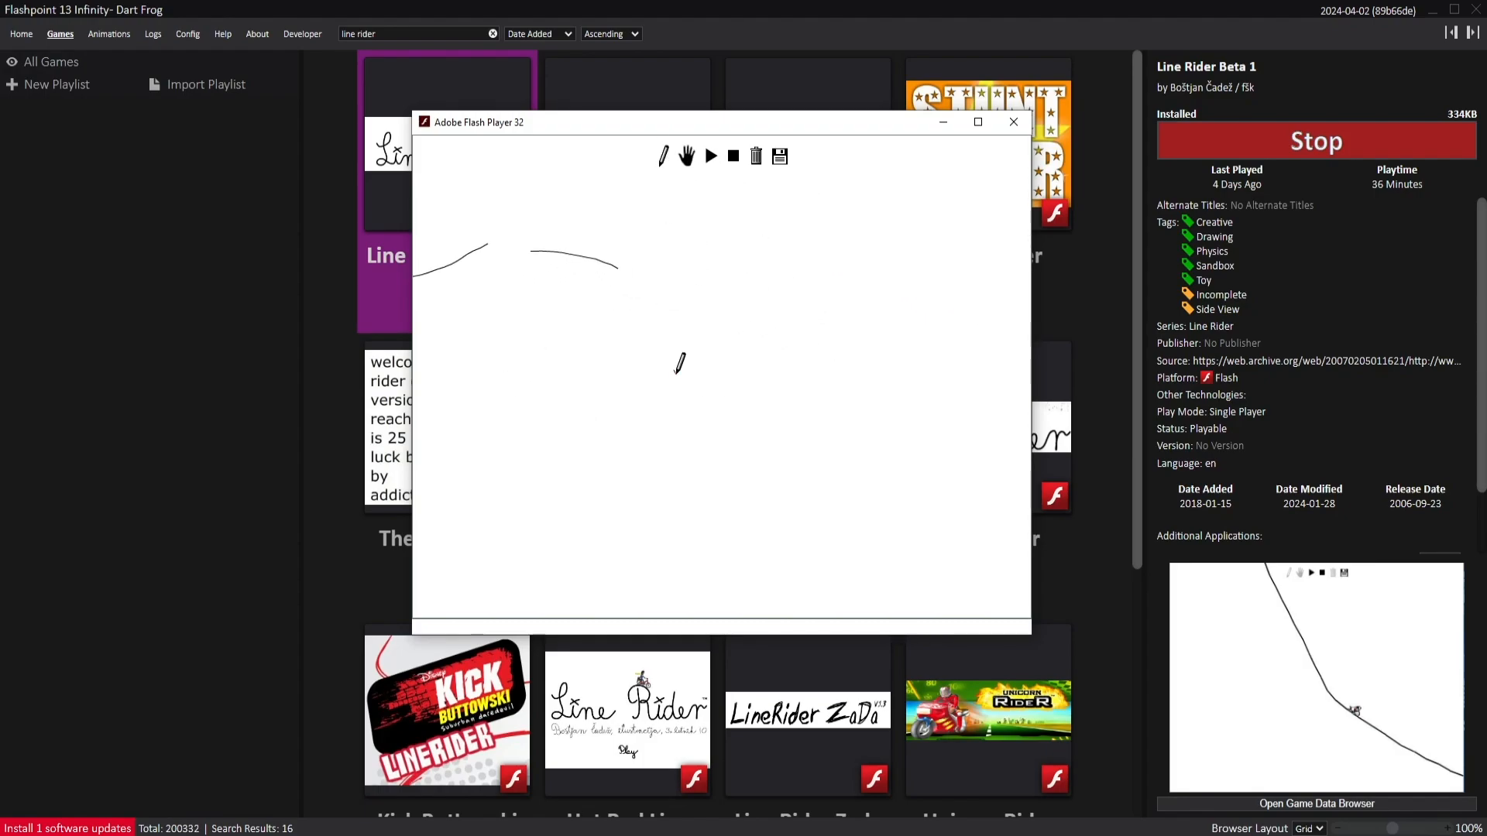
click(711, 156)
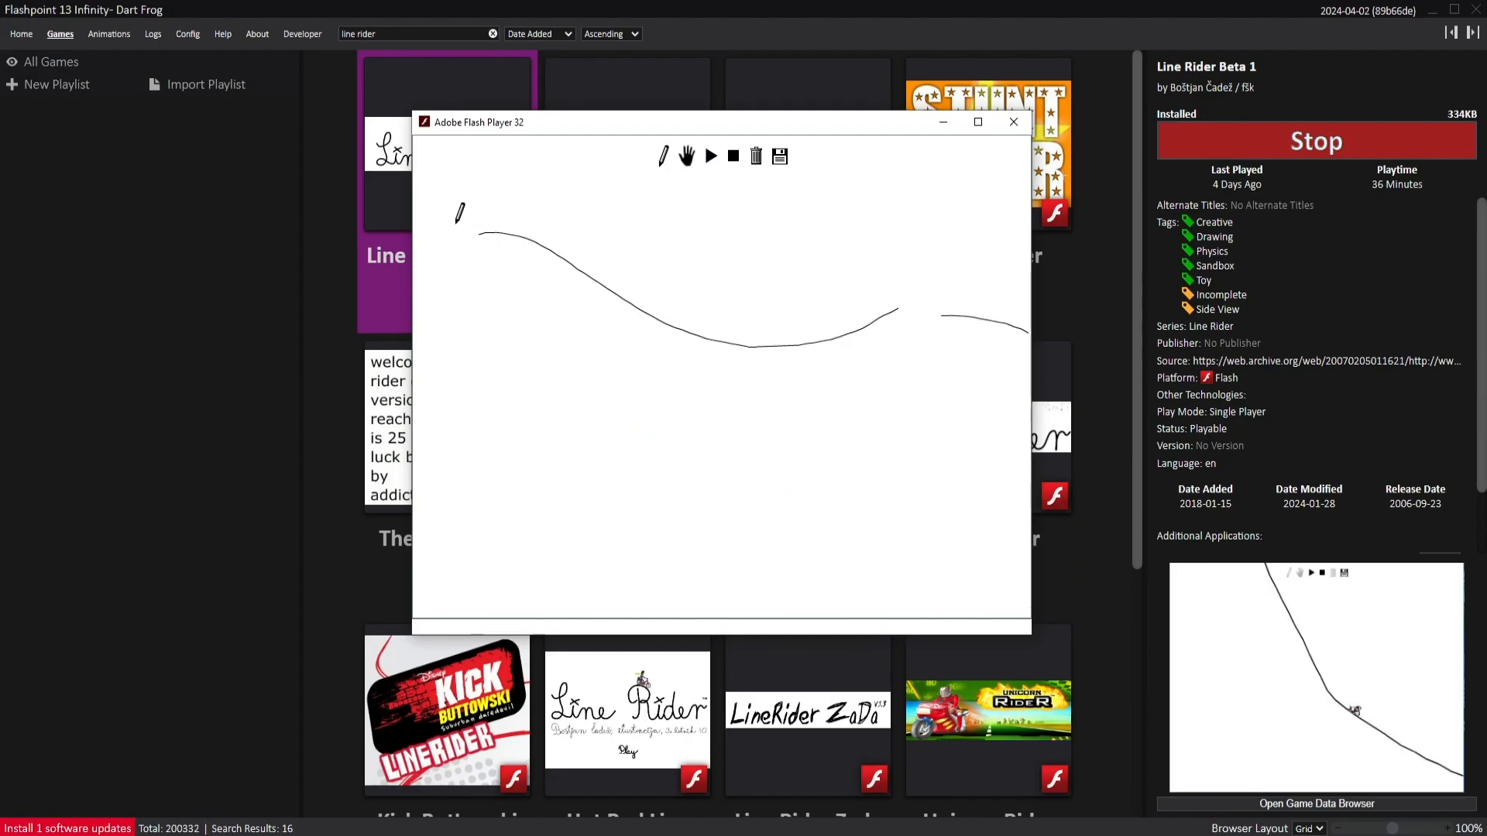
click(711, 155)
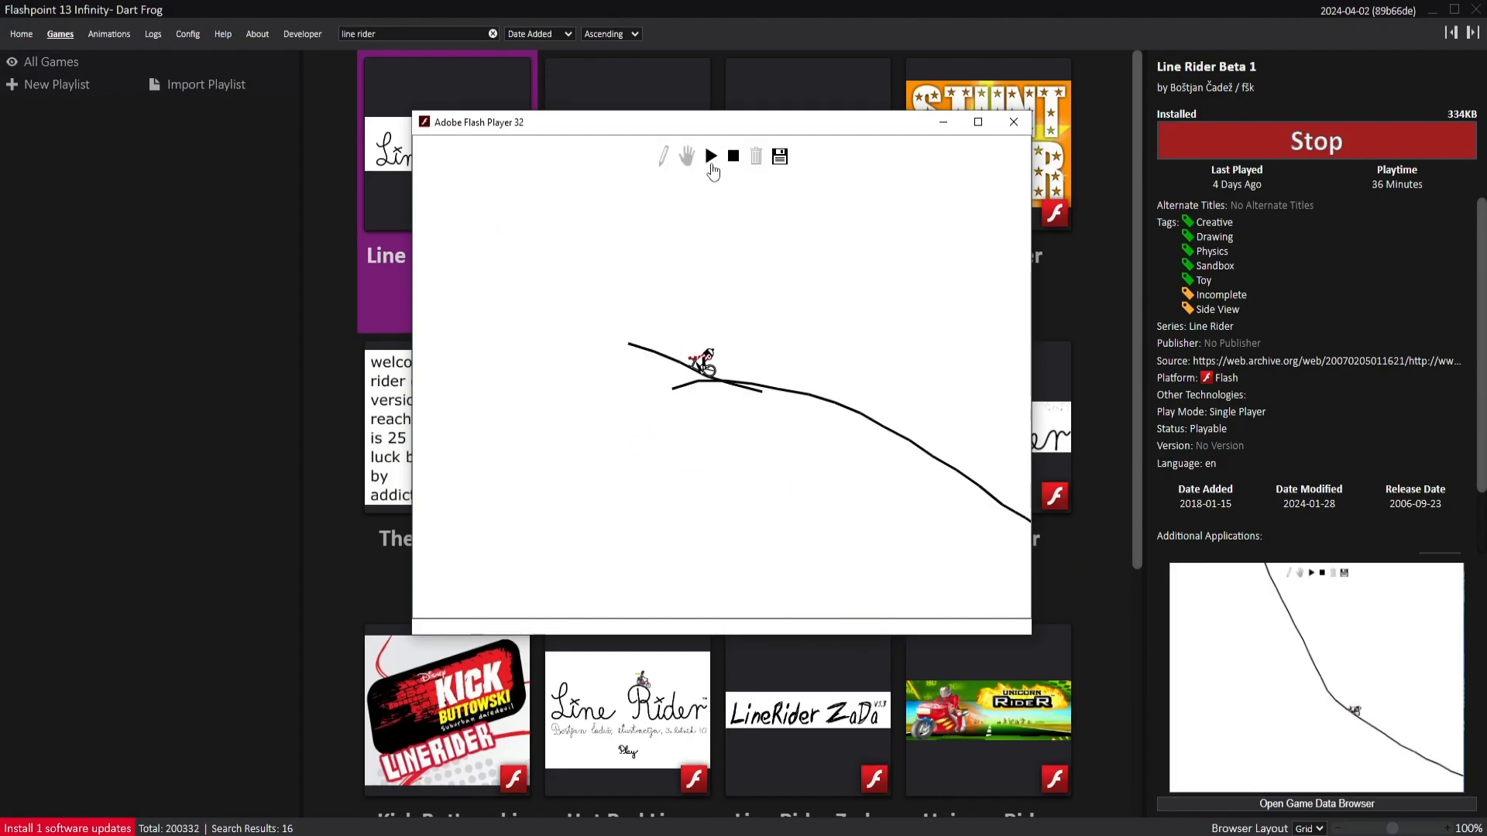
click(710, 156)
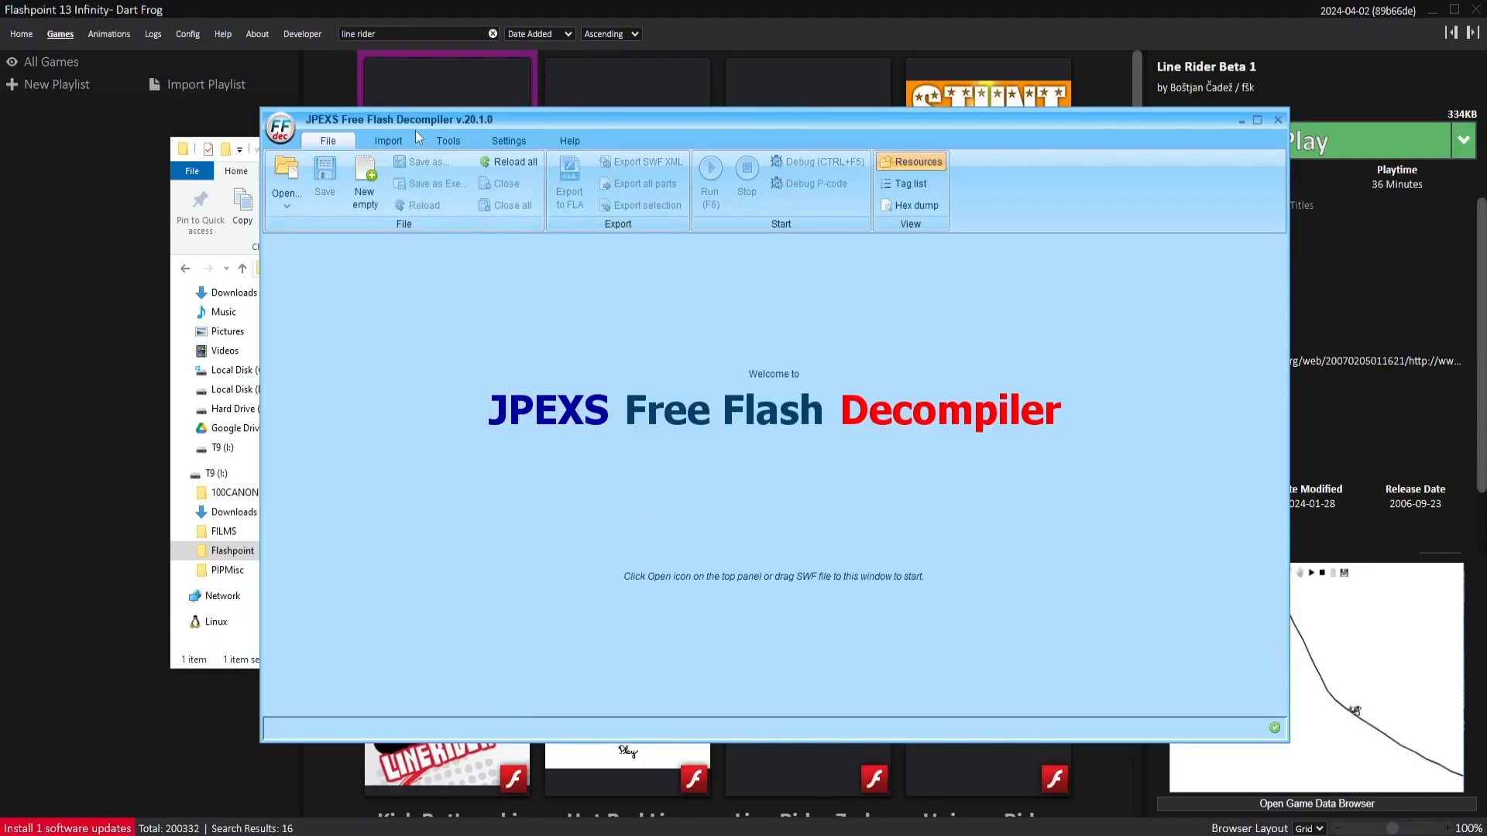
Open linerider.swf in JPEXS and scroll through its shapes and sprites folders
click(286, 175)
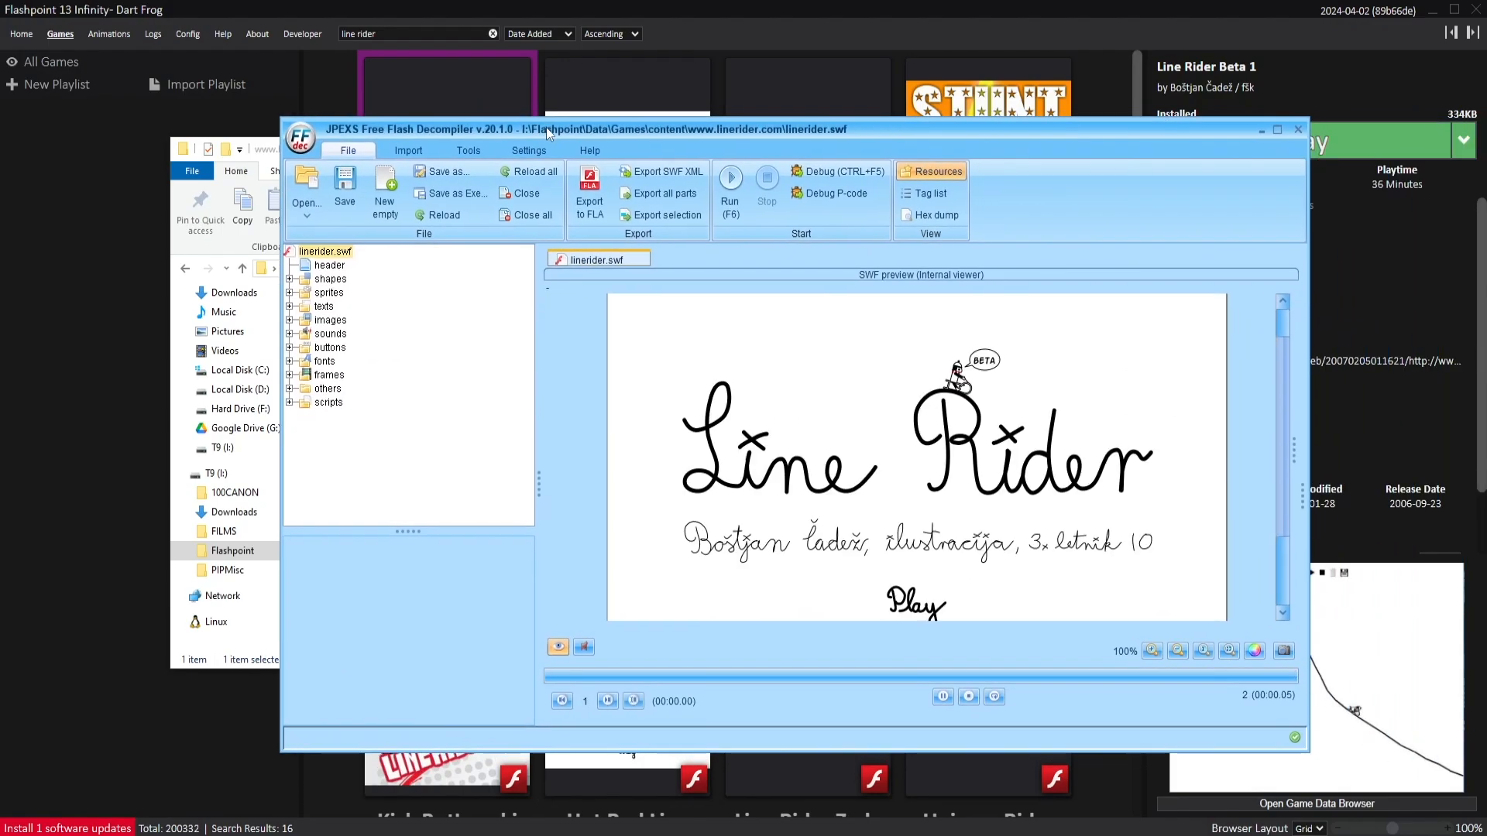
click(322, 278)
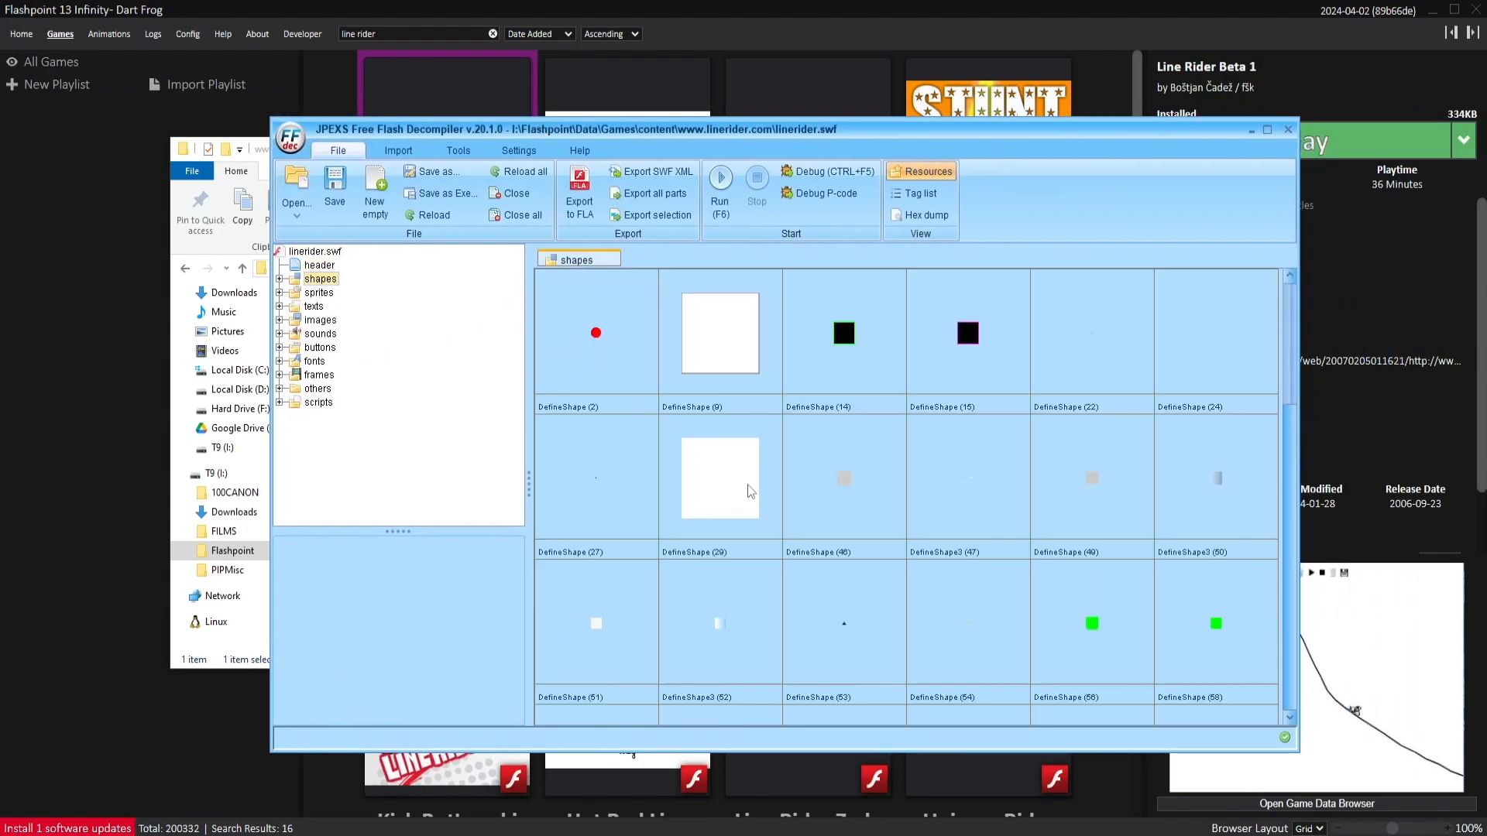
scroll(down, 3)
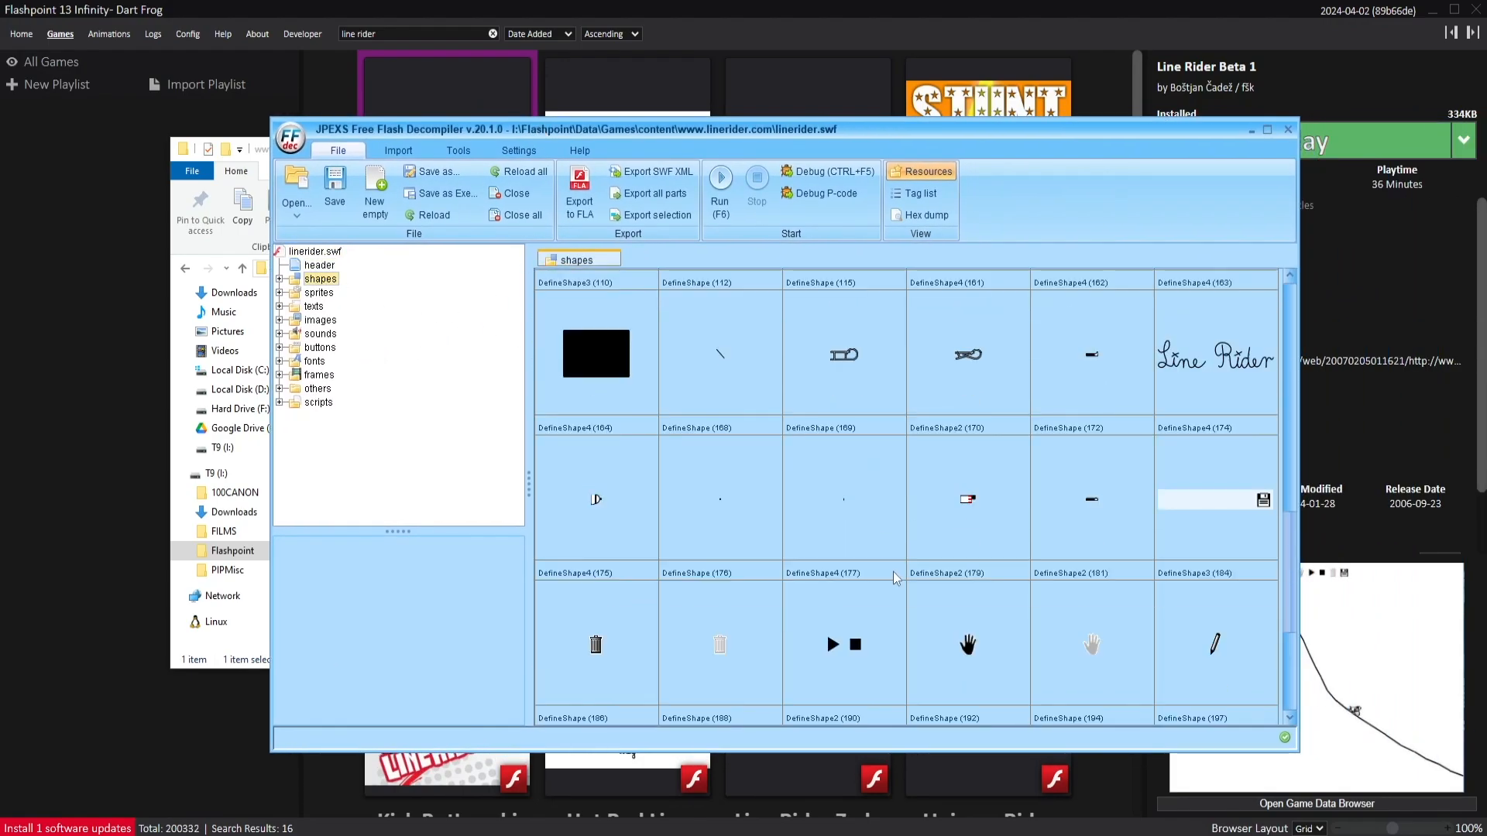
click(320, 292)
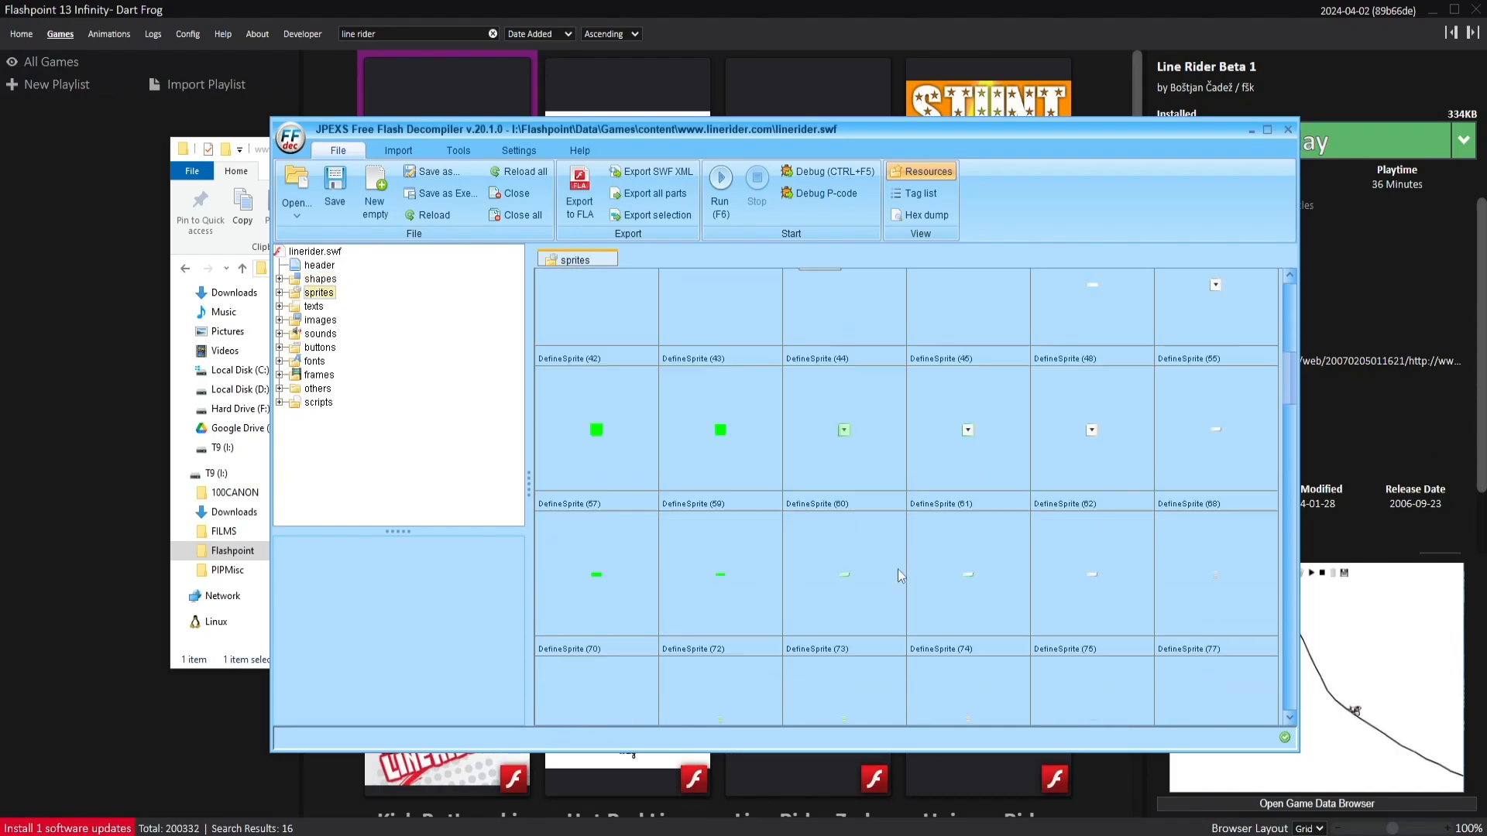
scroll(down, 3)
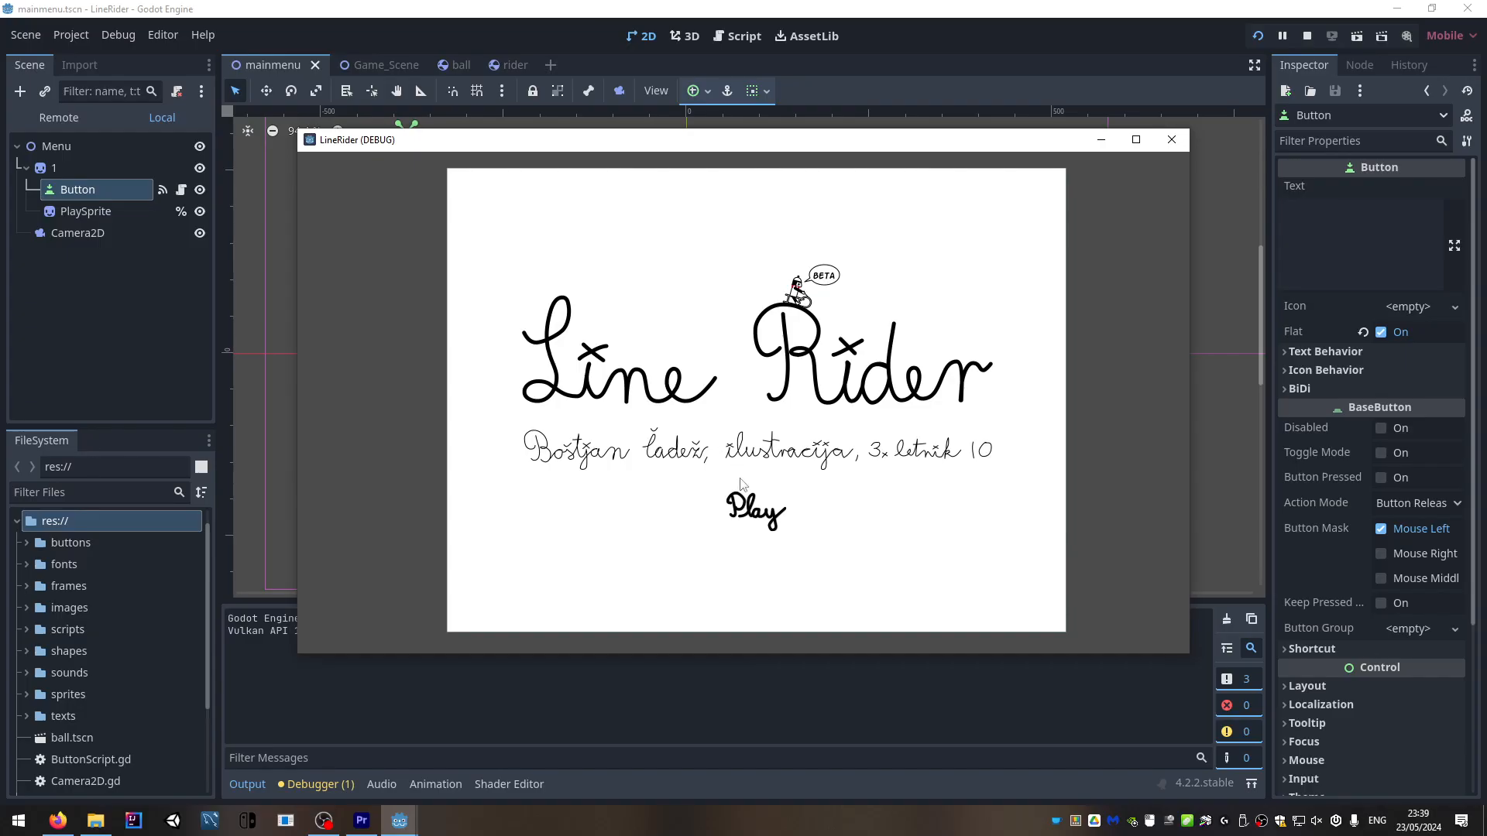
click(755, 507)
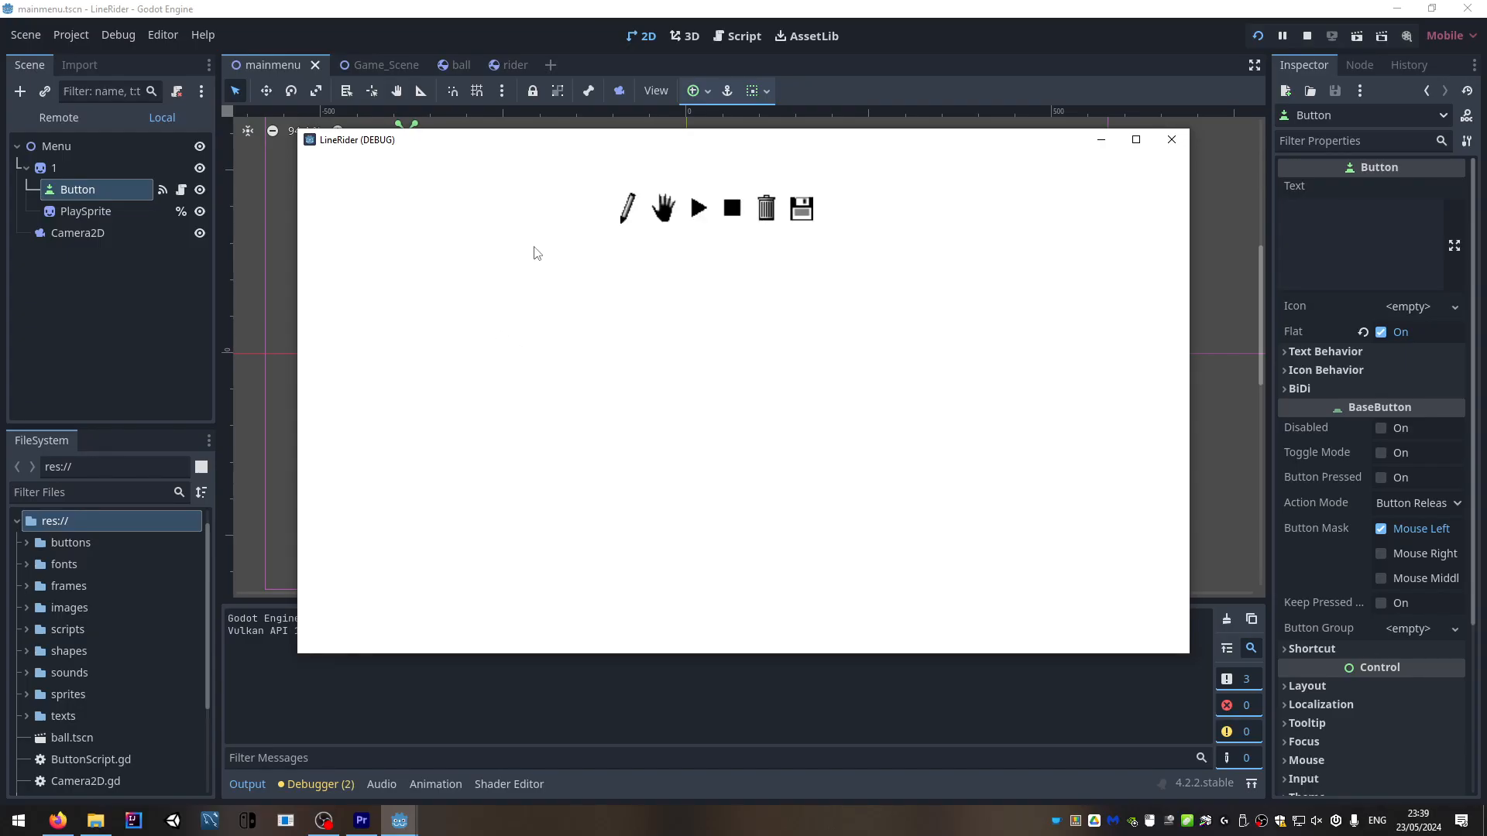
click(627, 208)
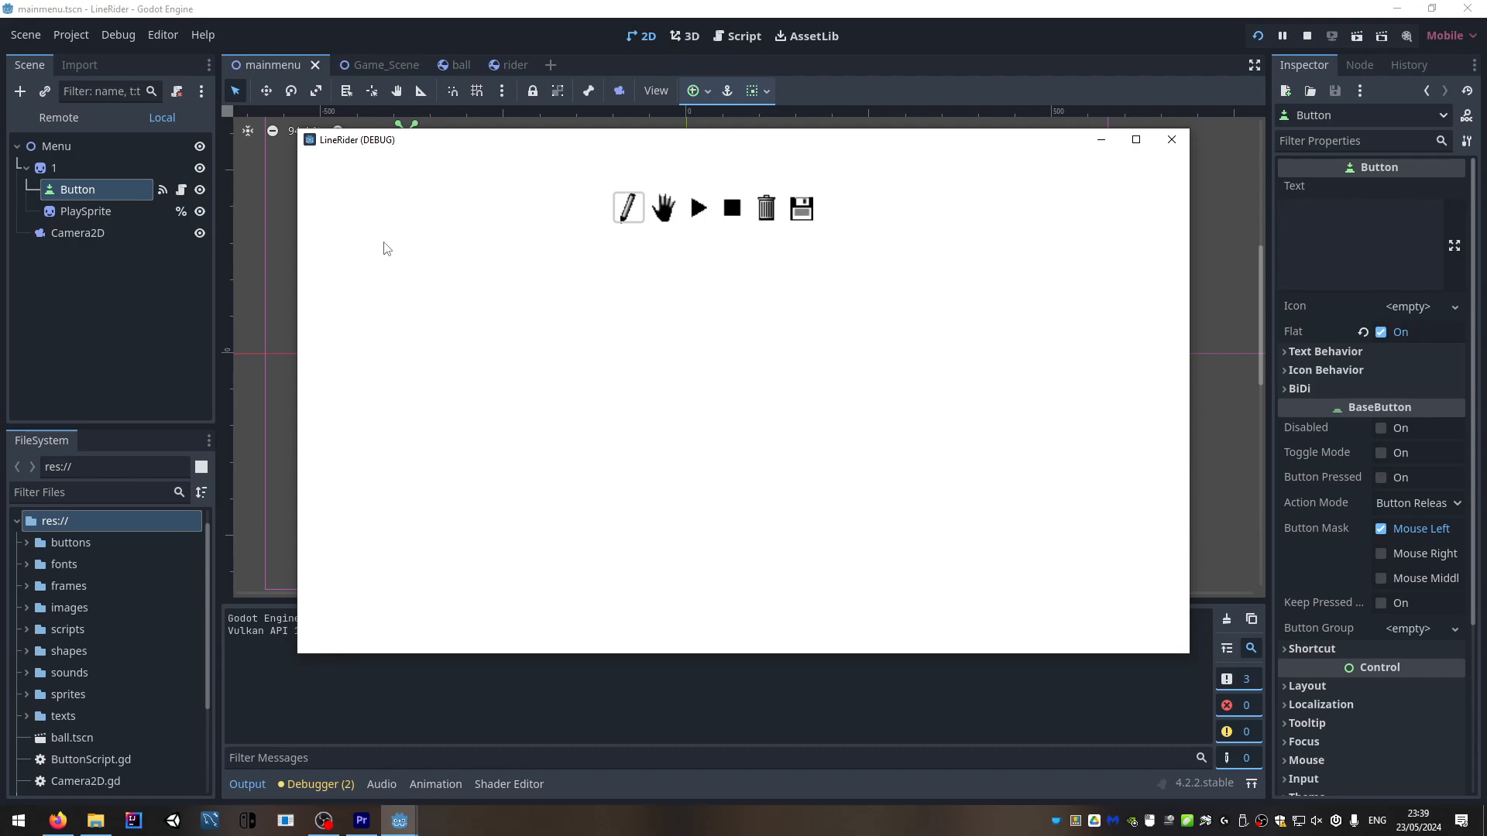
drag(375, 244, 423, 287)
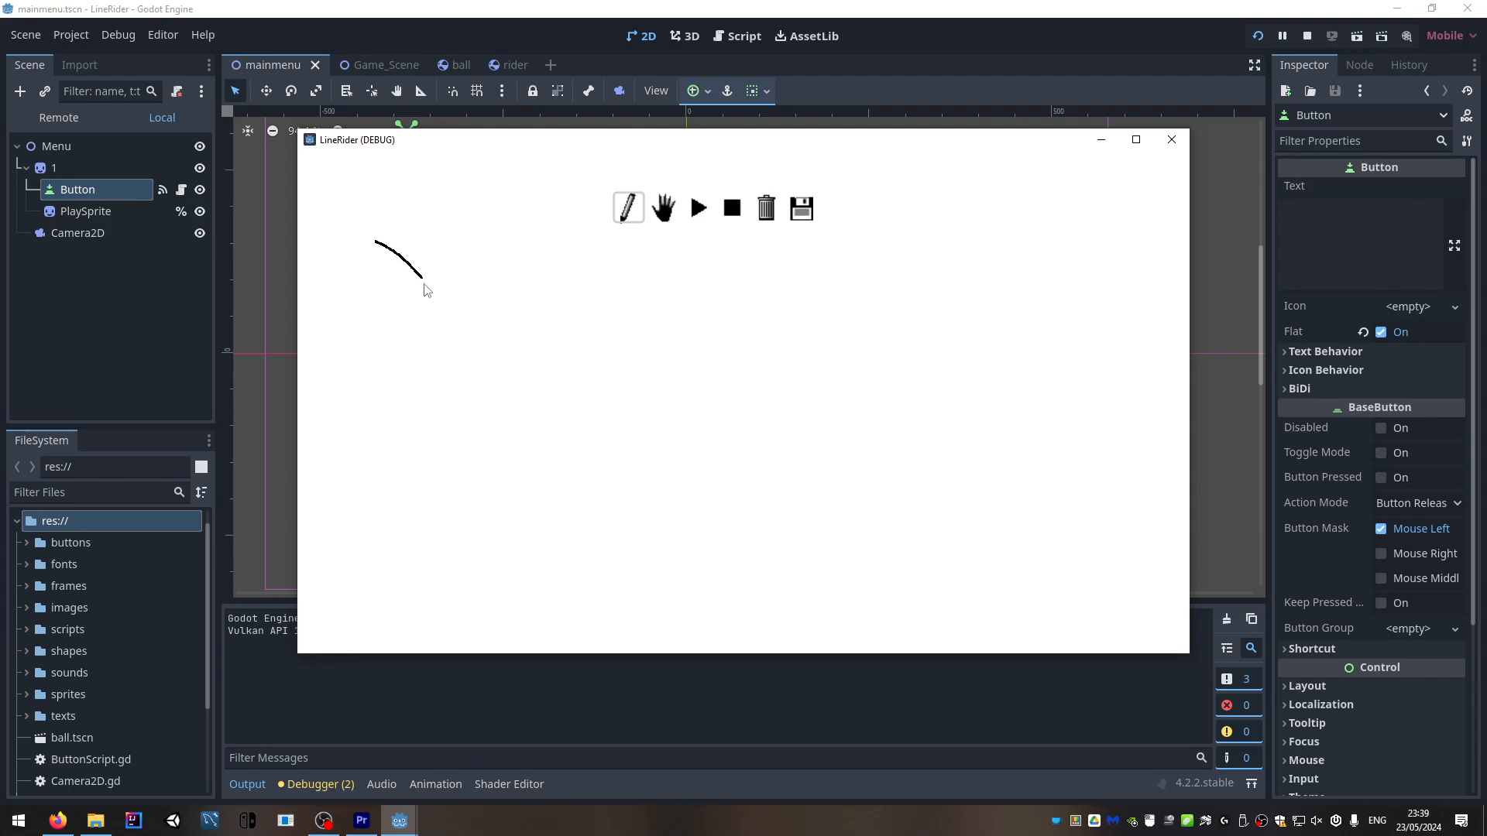
drag(423, 289, 527, 455)
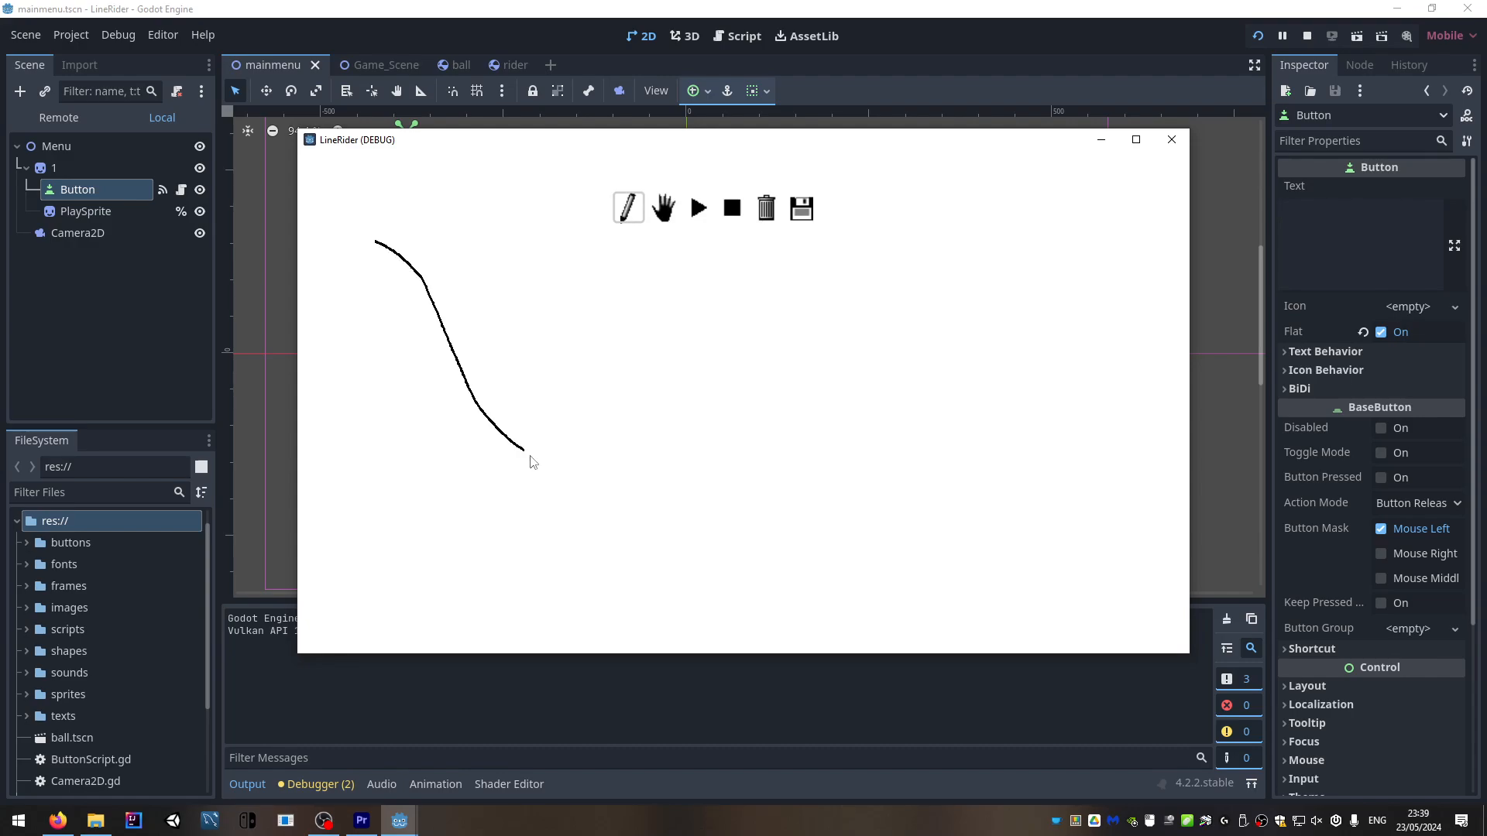
drag(521, 451, 766, 495)
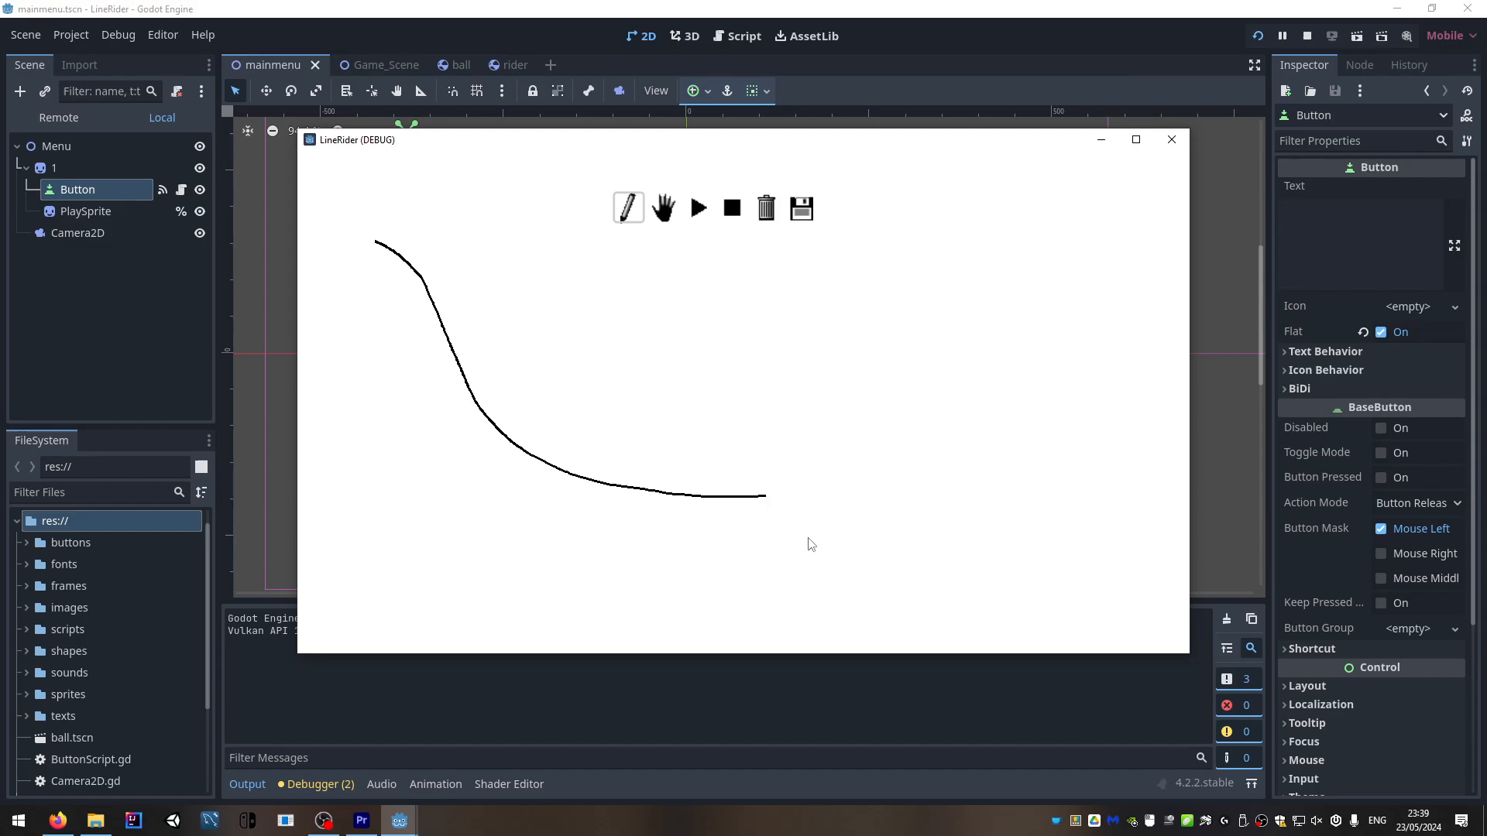
drag(835, 544, 1077, 586)
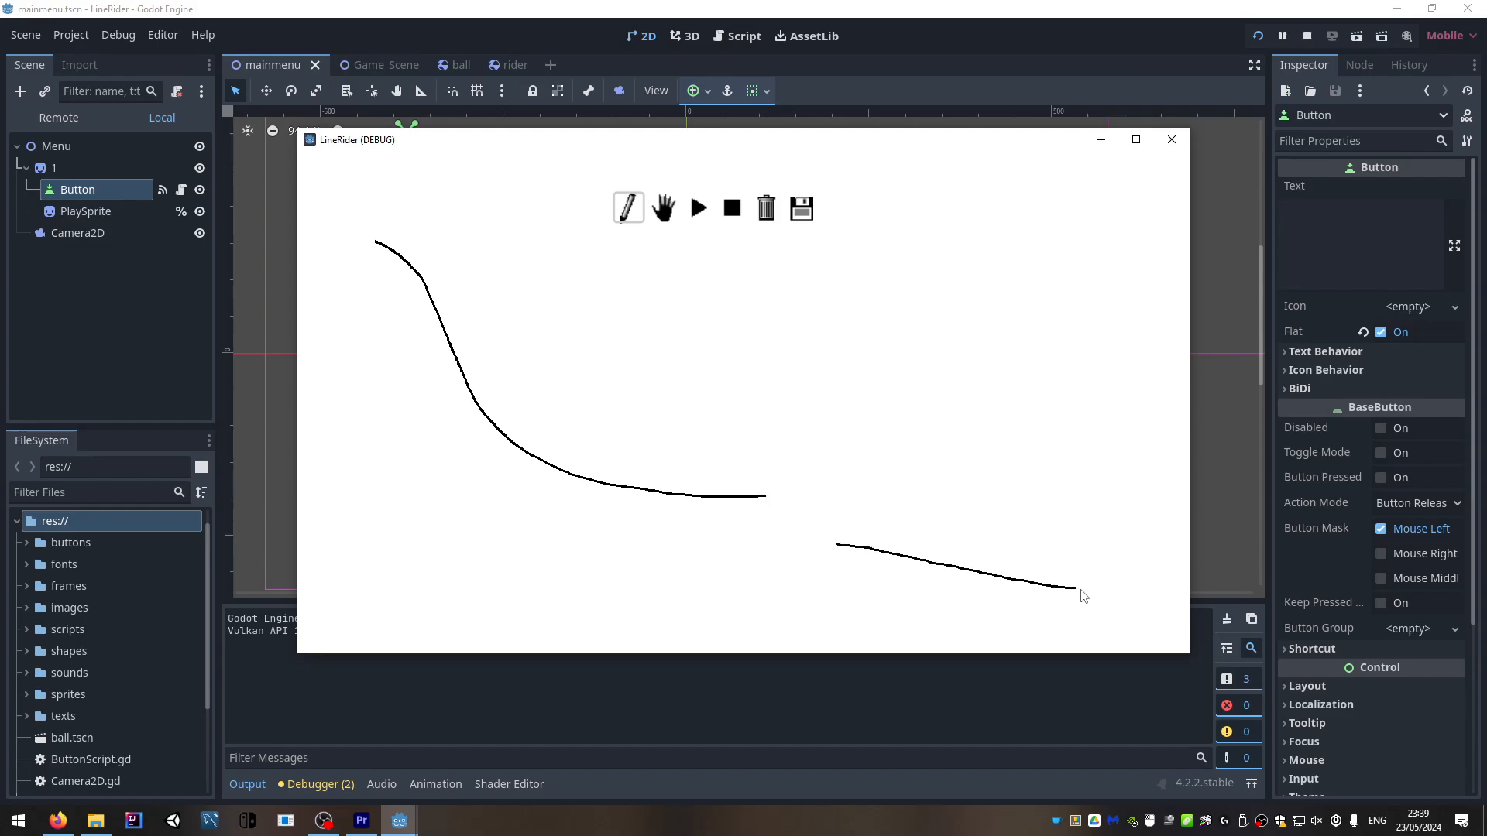
drag(1077, 588, 1191, 630)
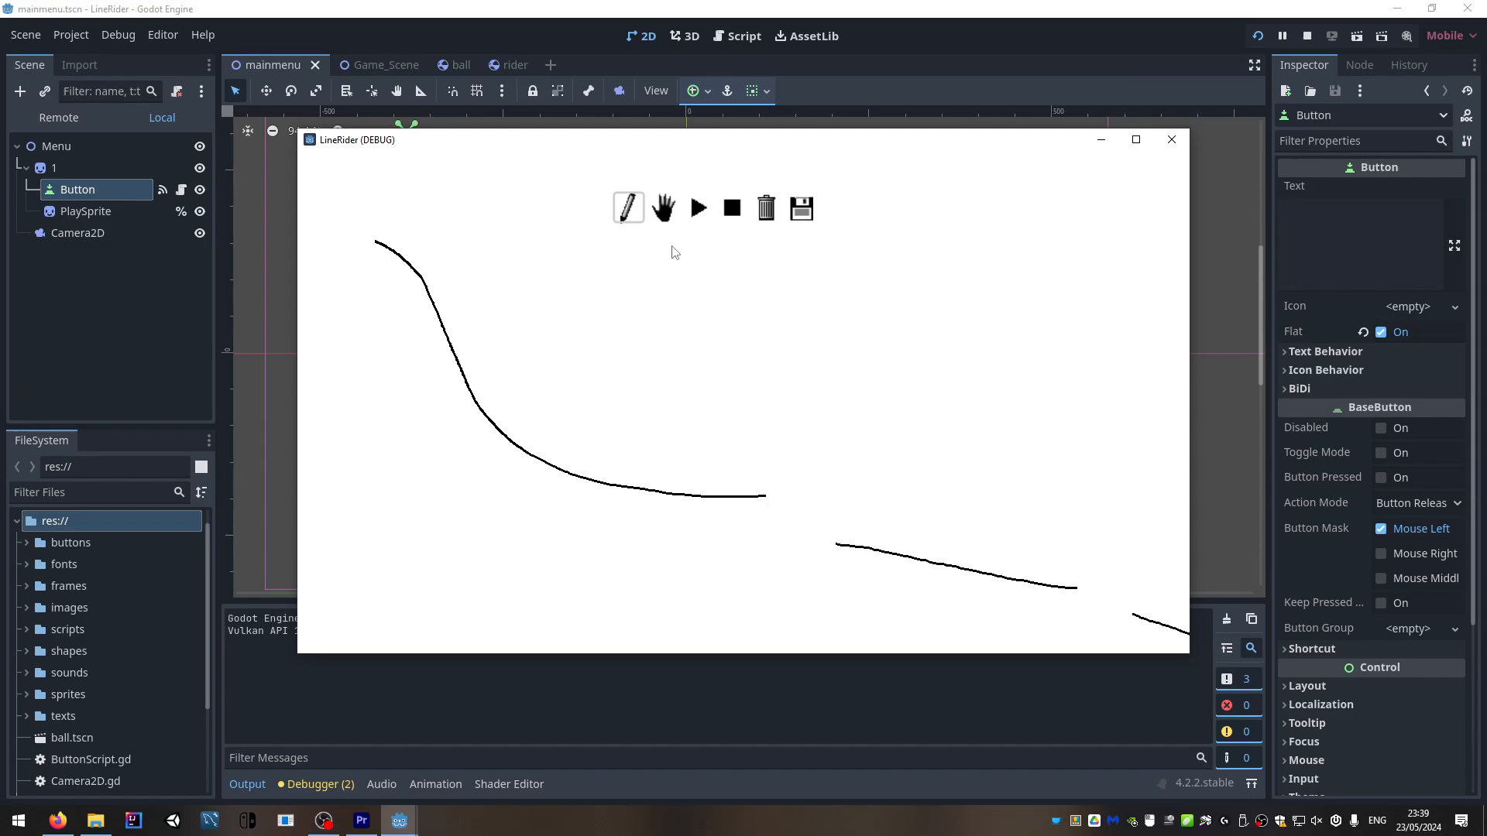
click(663, 207)
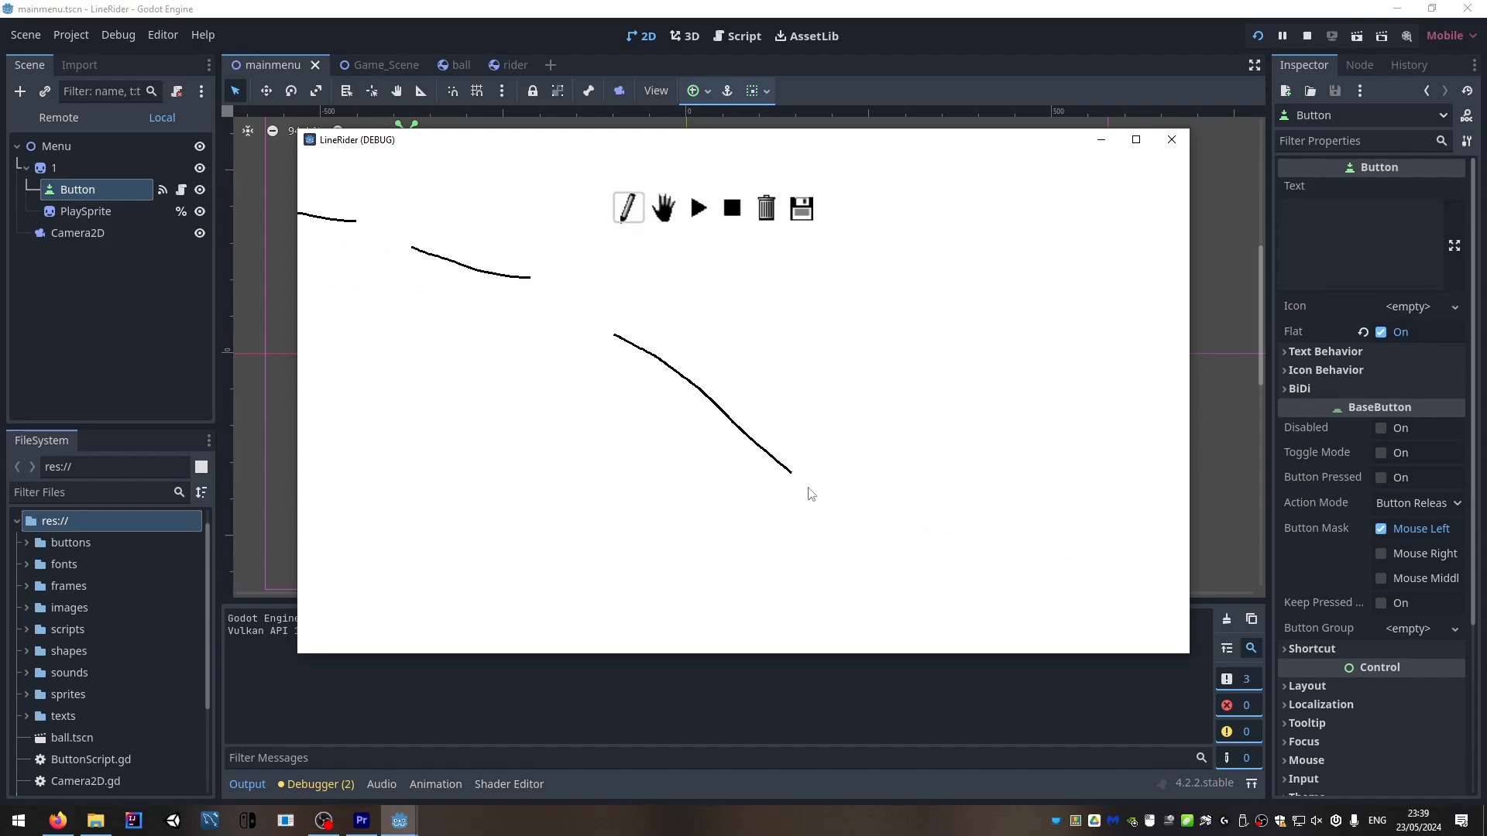
click(697, 206)
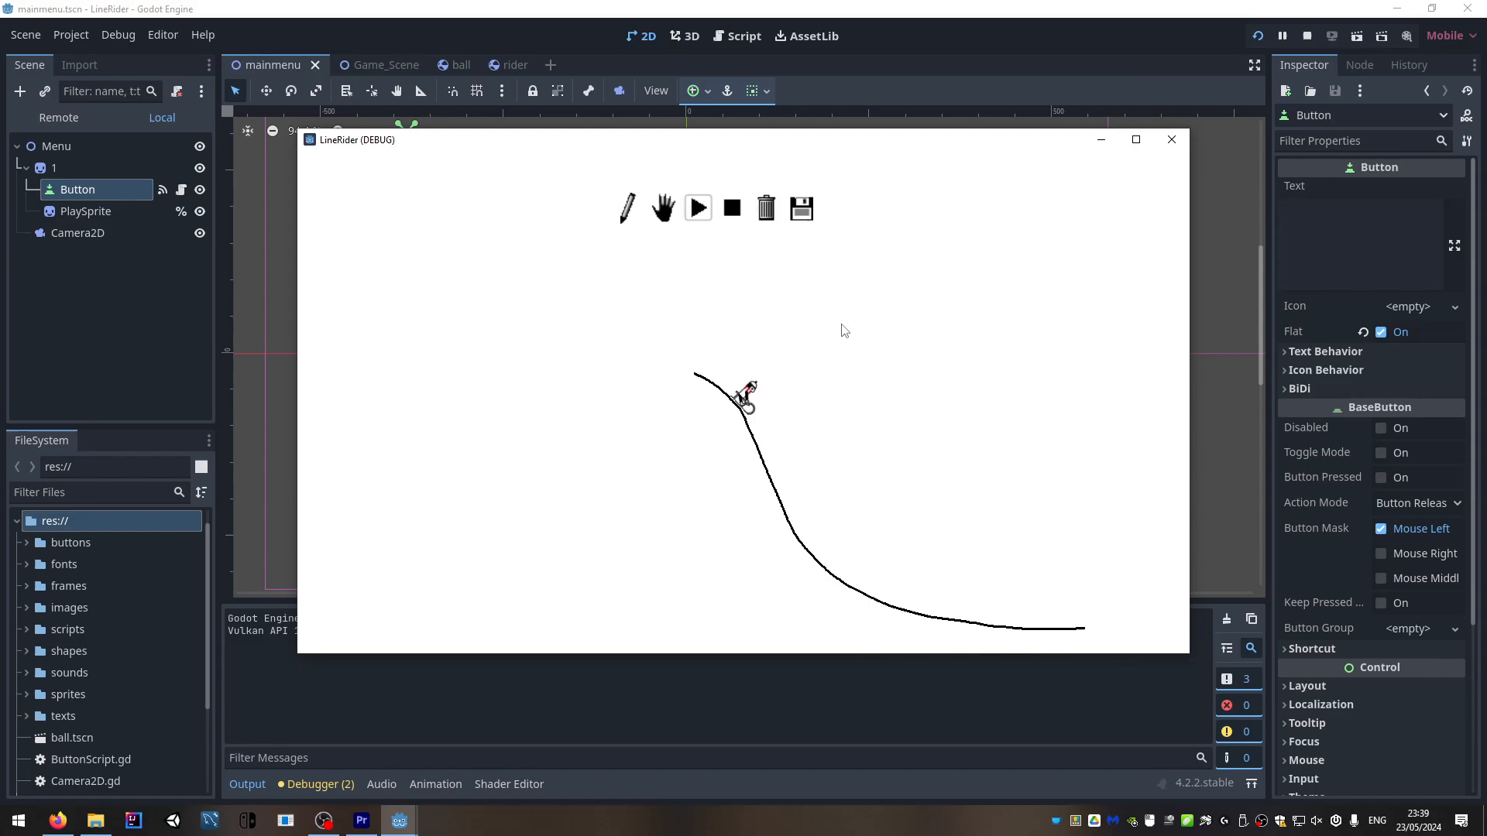
click(697, 208)
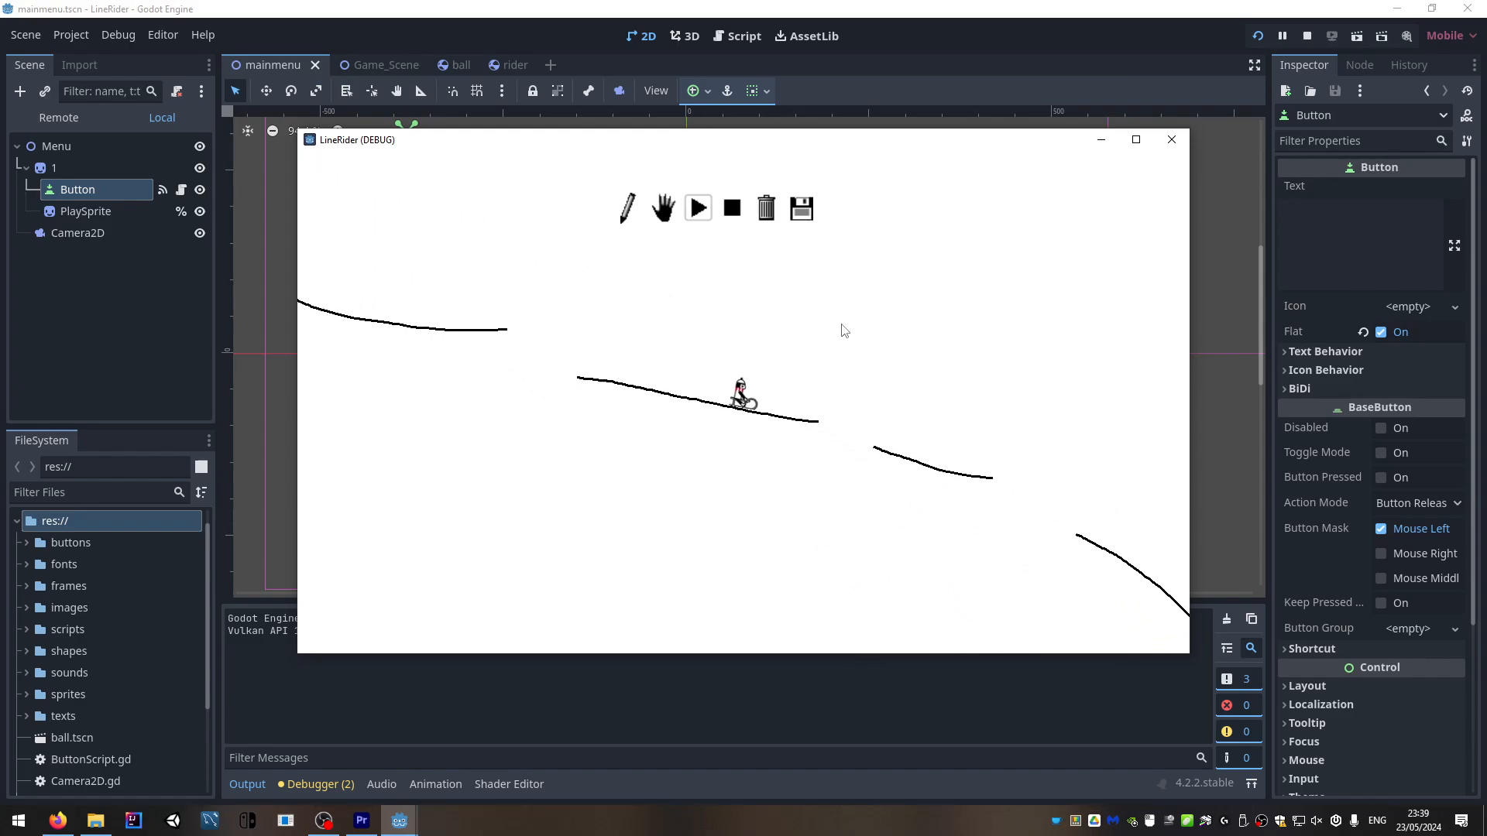
click(766, 206)
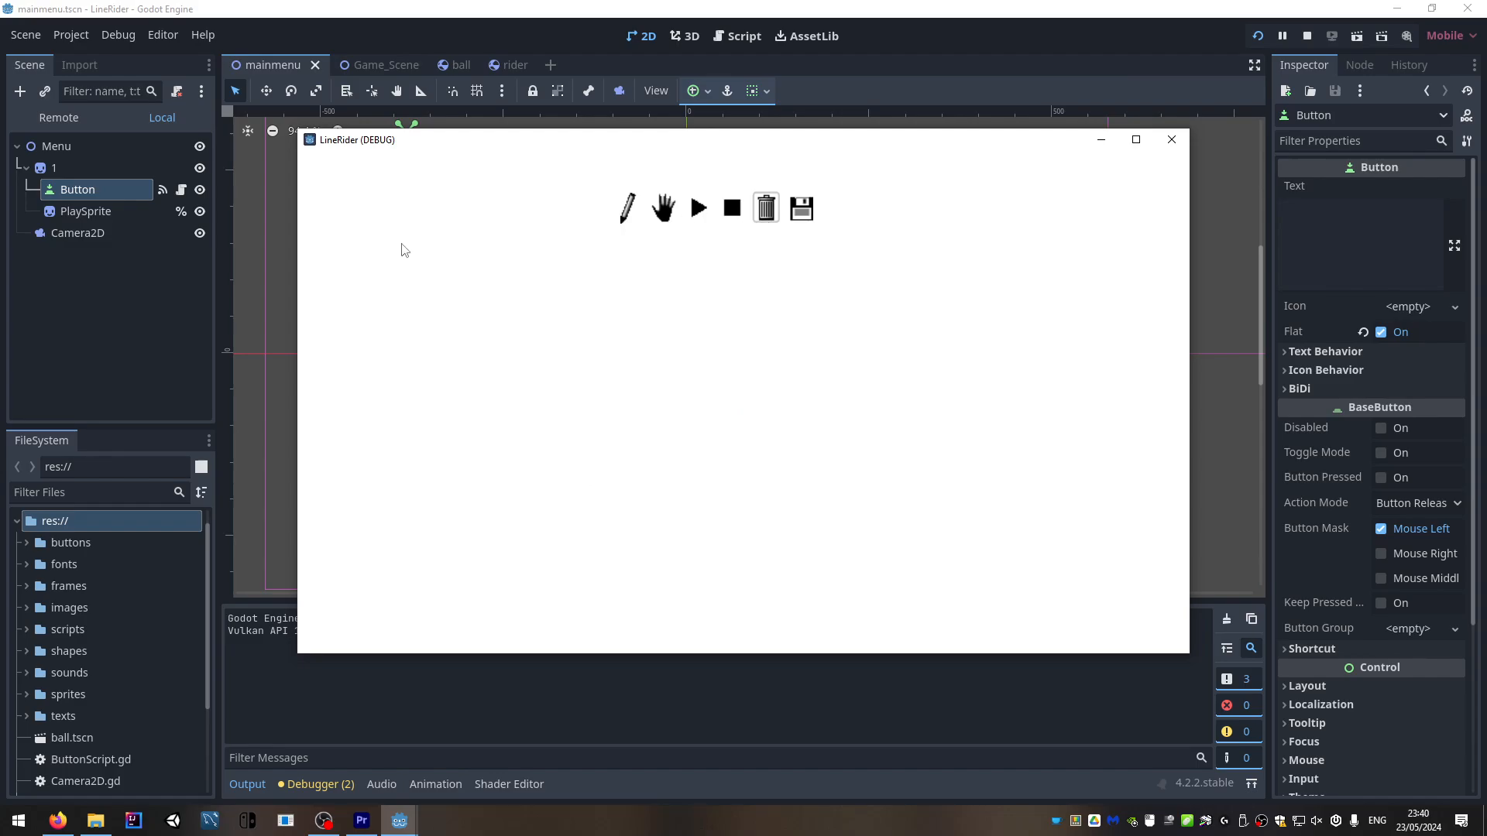
Run the rider, draw a short line near the canvas middle, and ride again
click(697, 208)
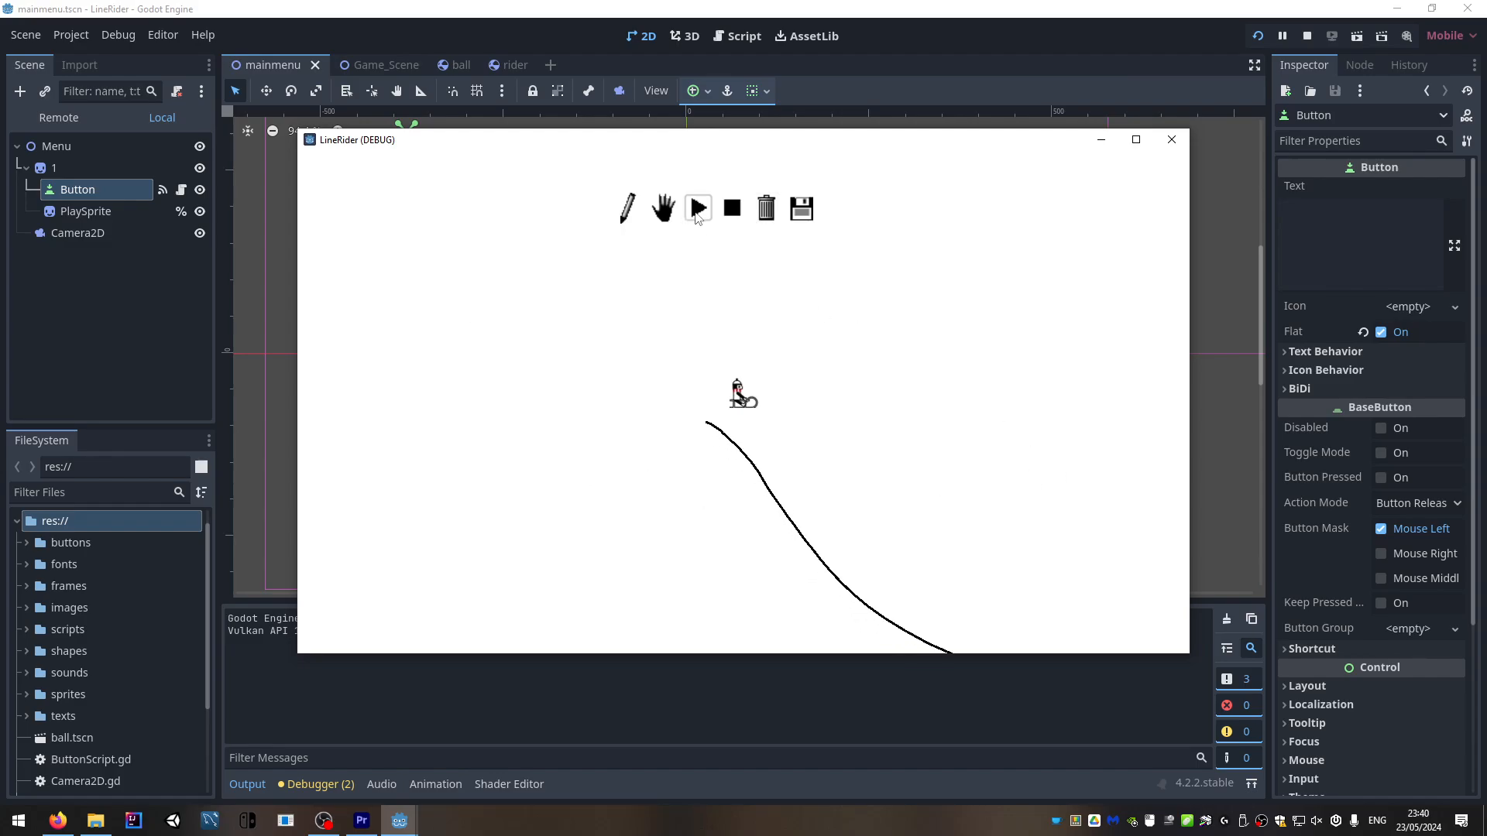
click(697, 208)
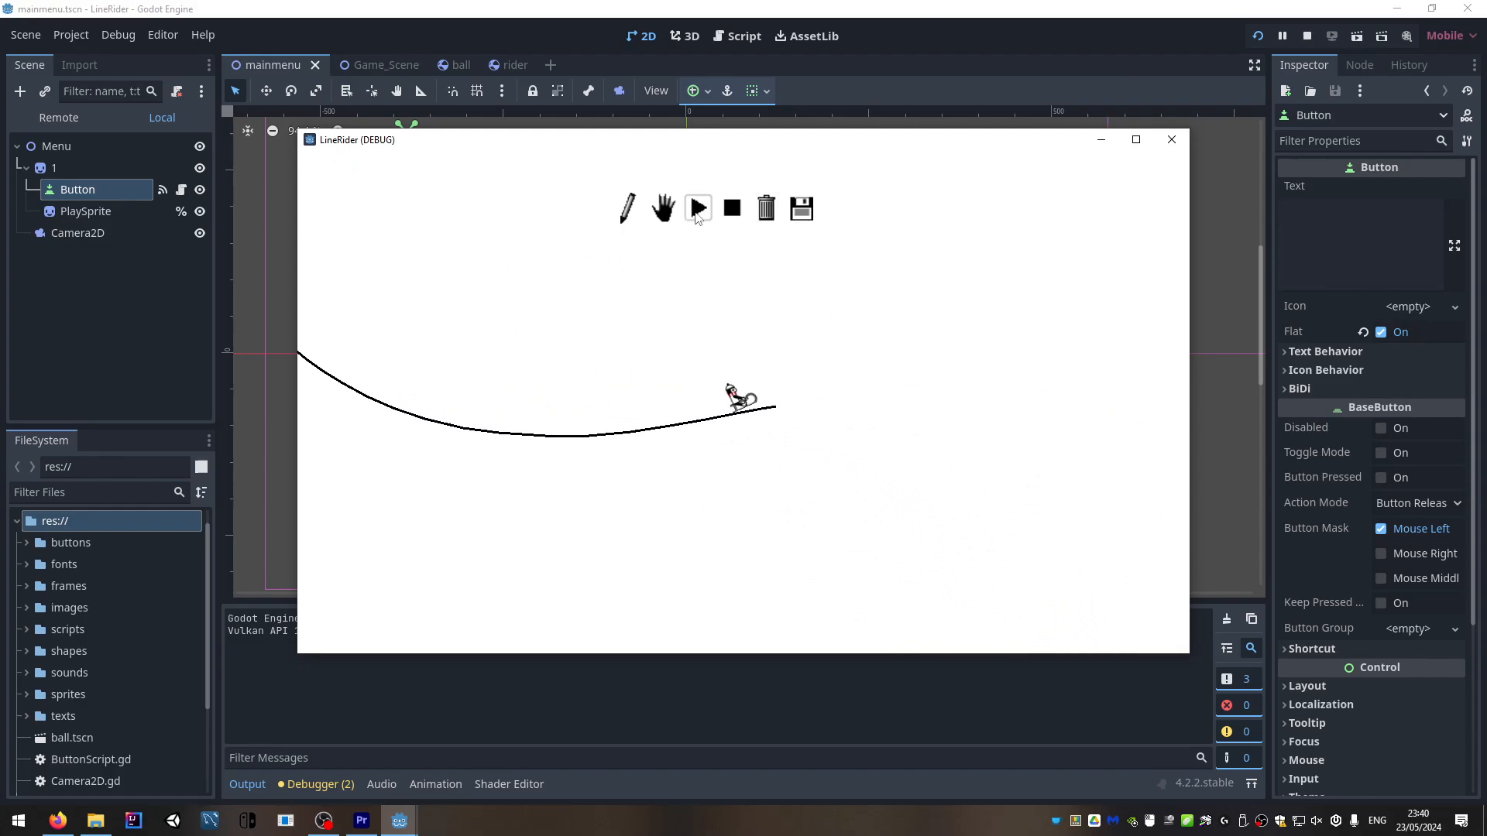
click(664, 207)
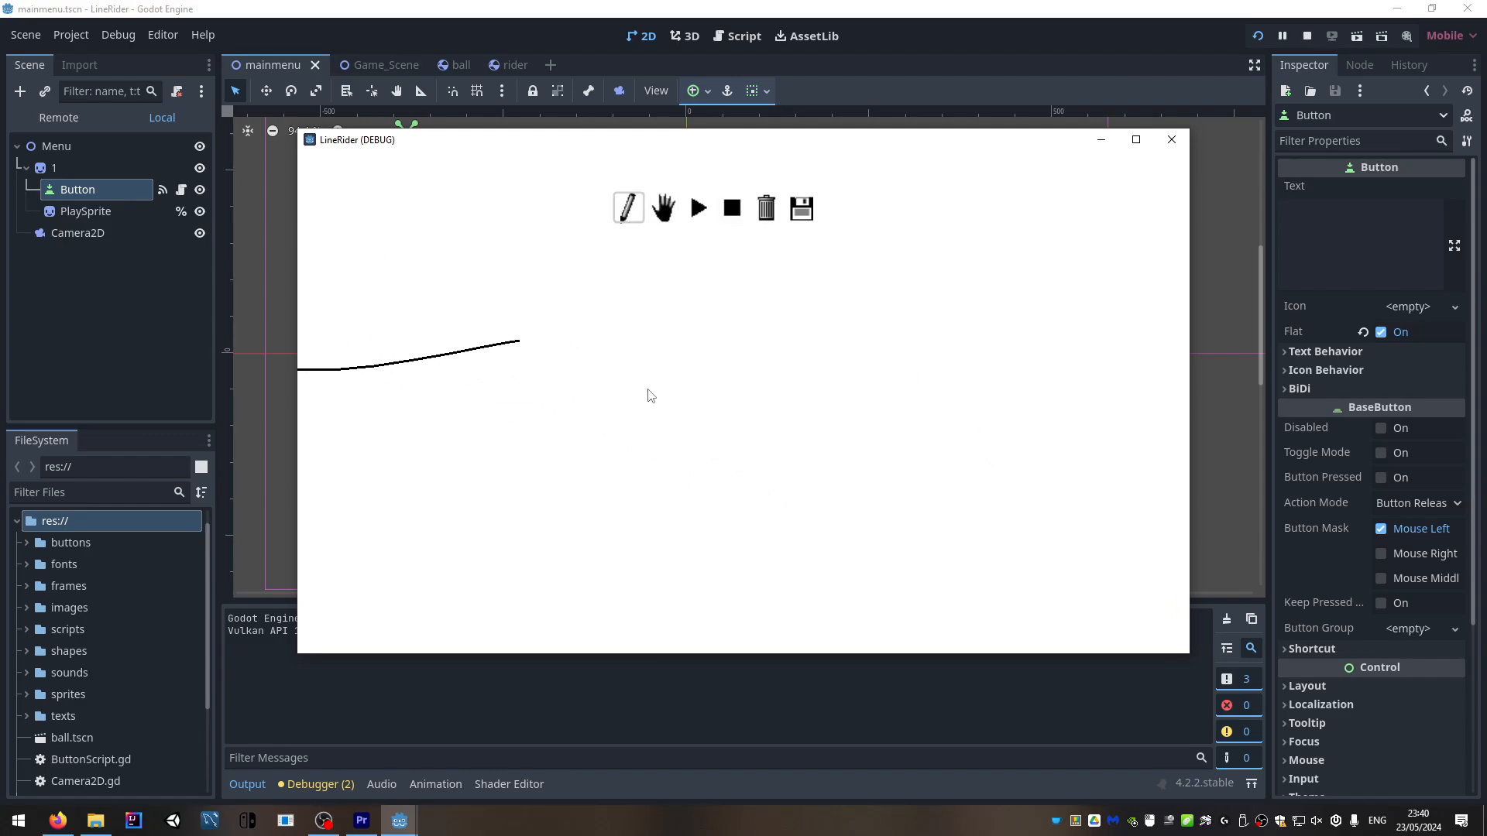
drag(641, 376, 752, 388)
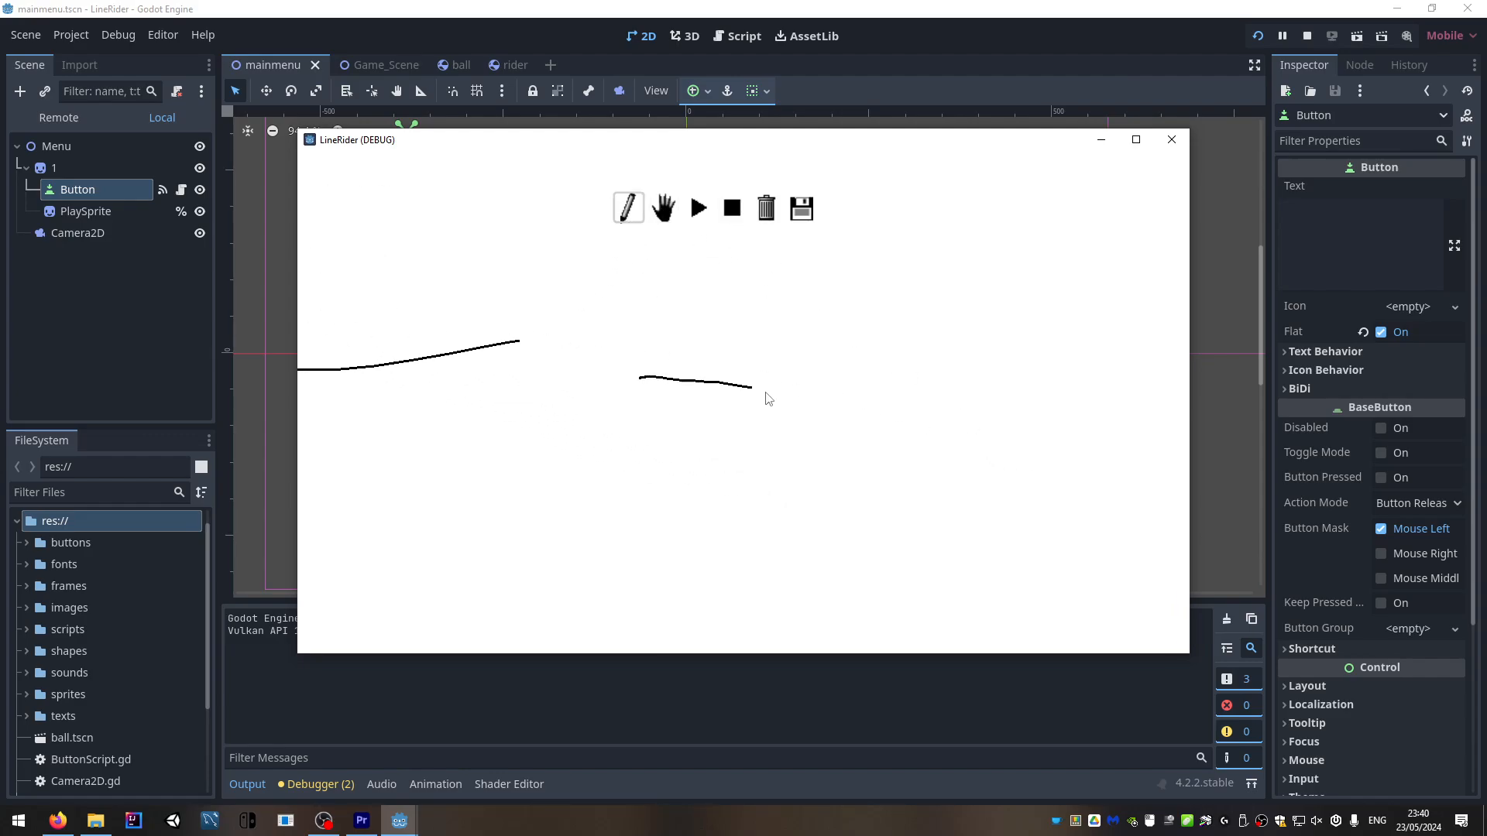
click(697, 208)
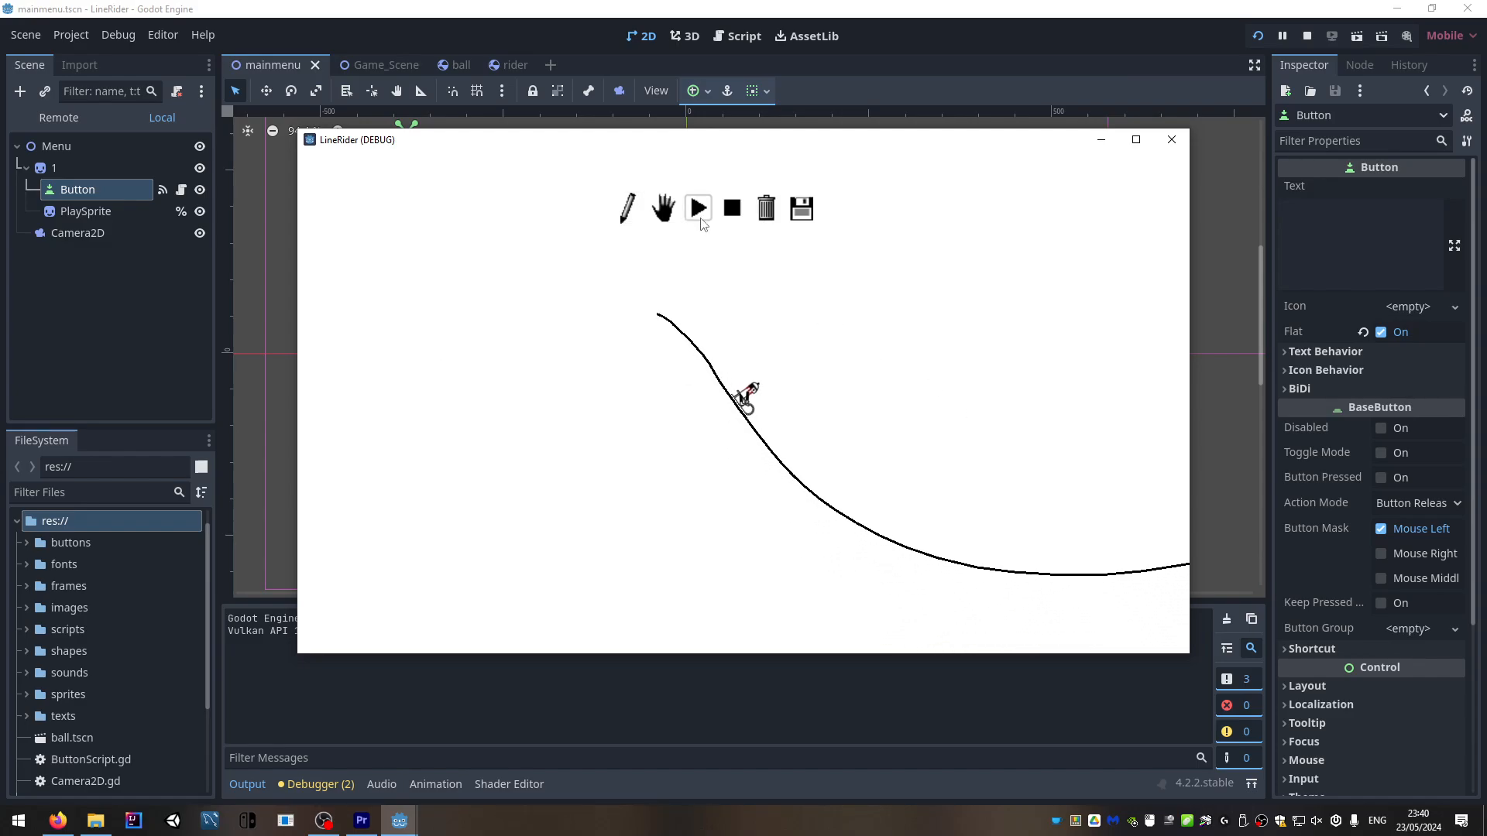
click(697, 207)
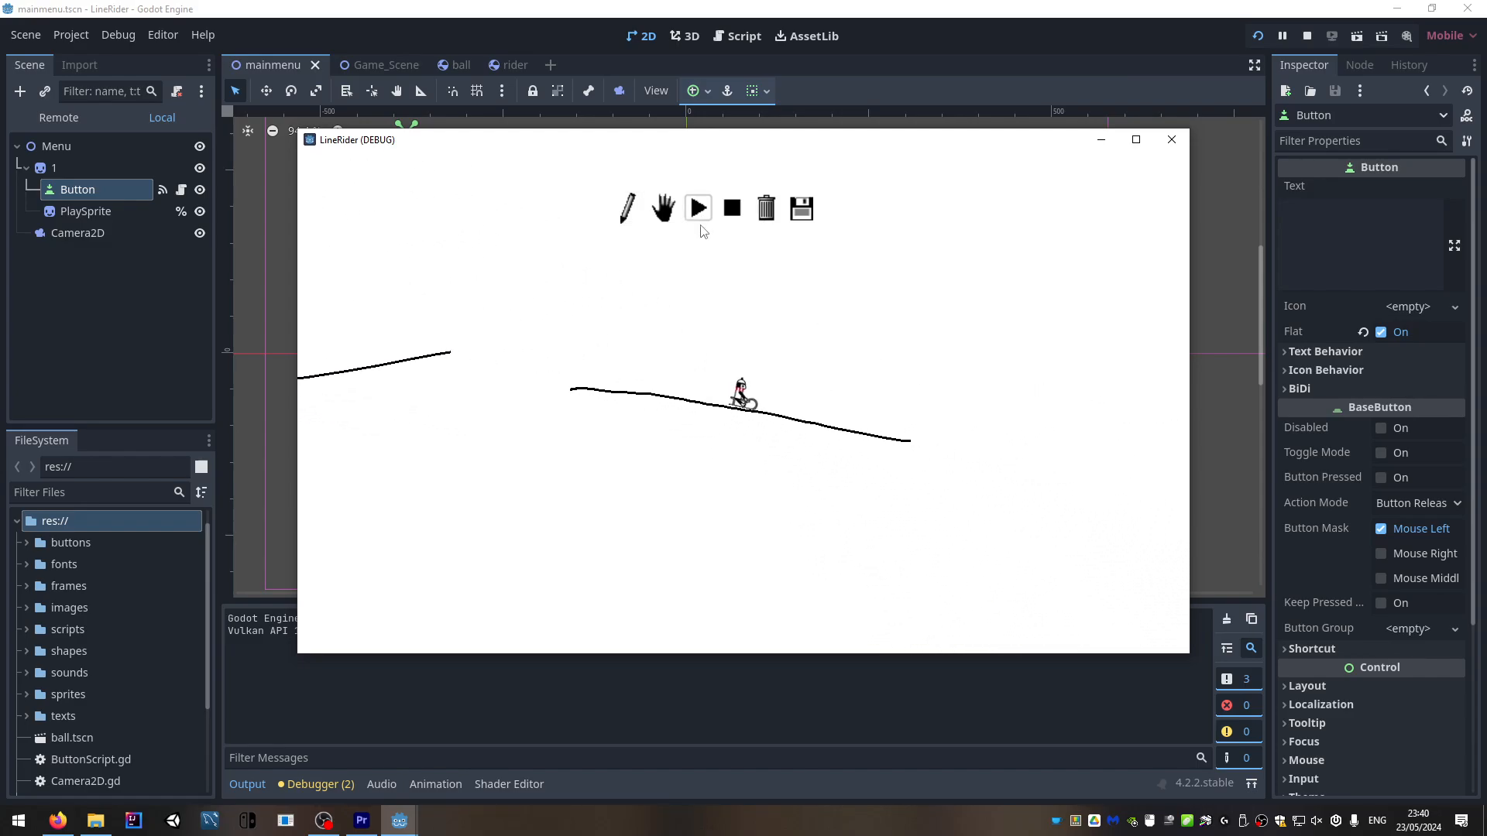
click(697, 207)
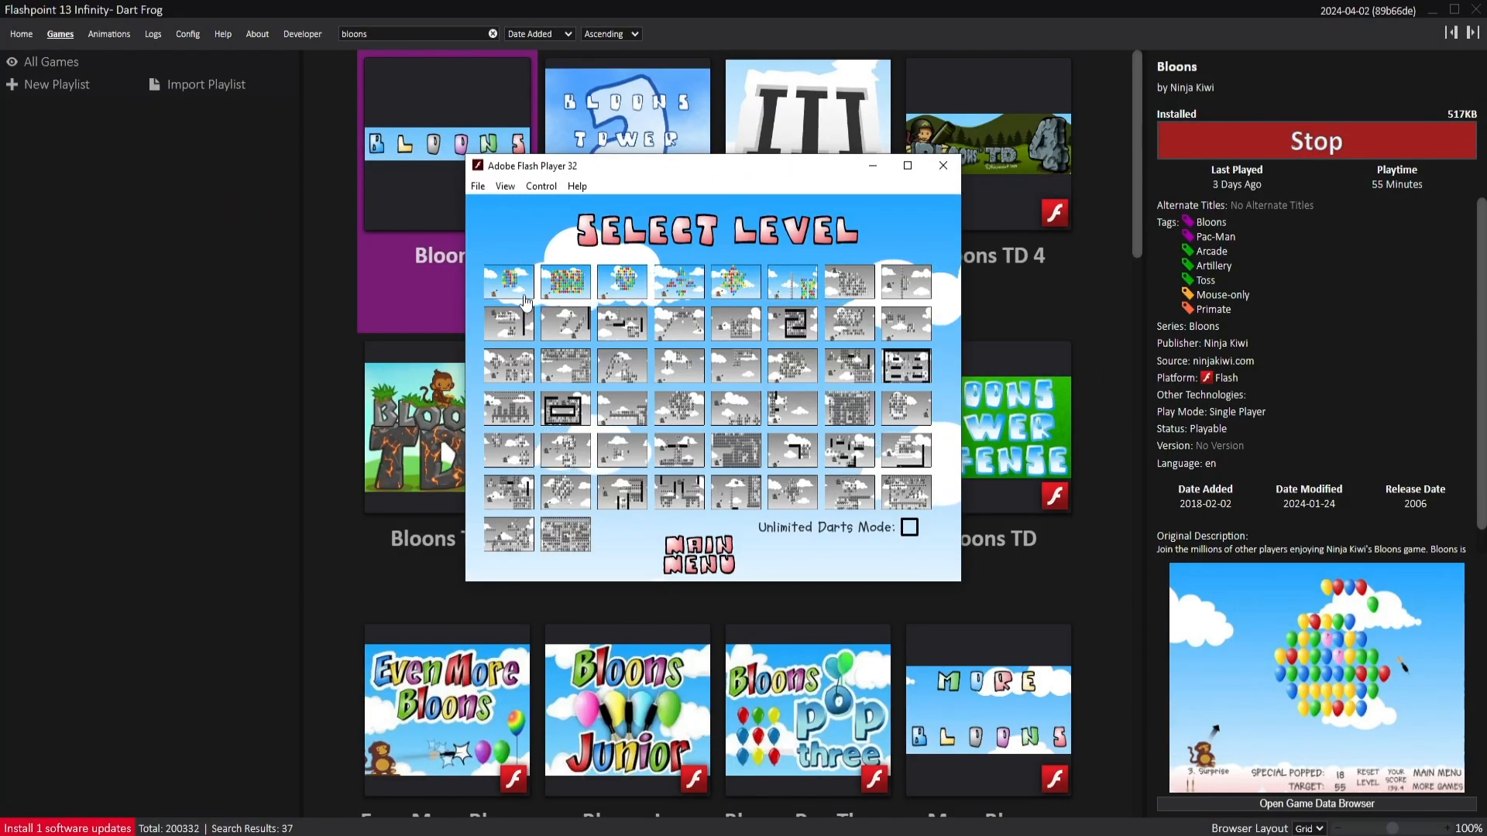
Pick Bloons in Flashpoint to reach its Select Level screen
click(507, 280)
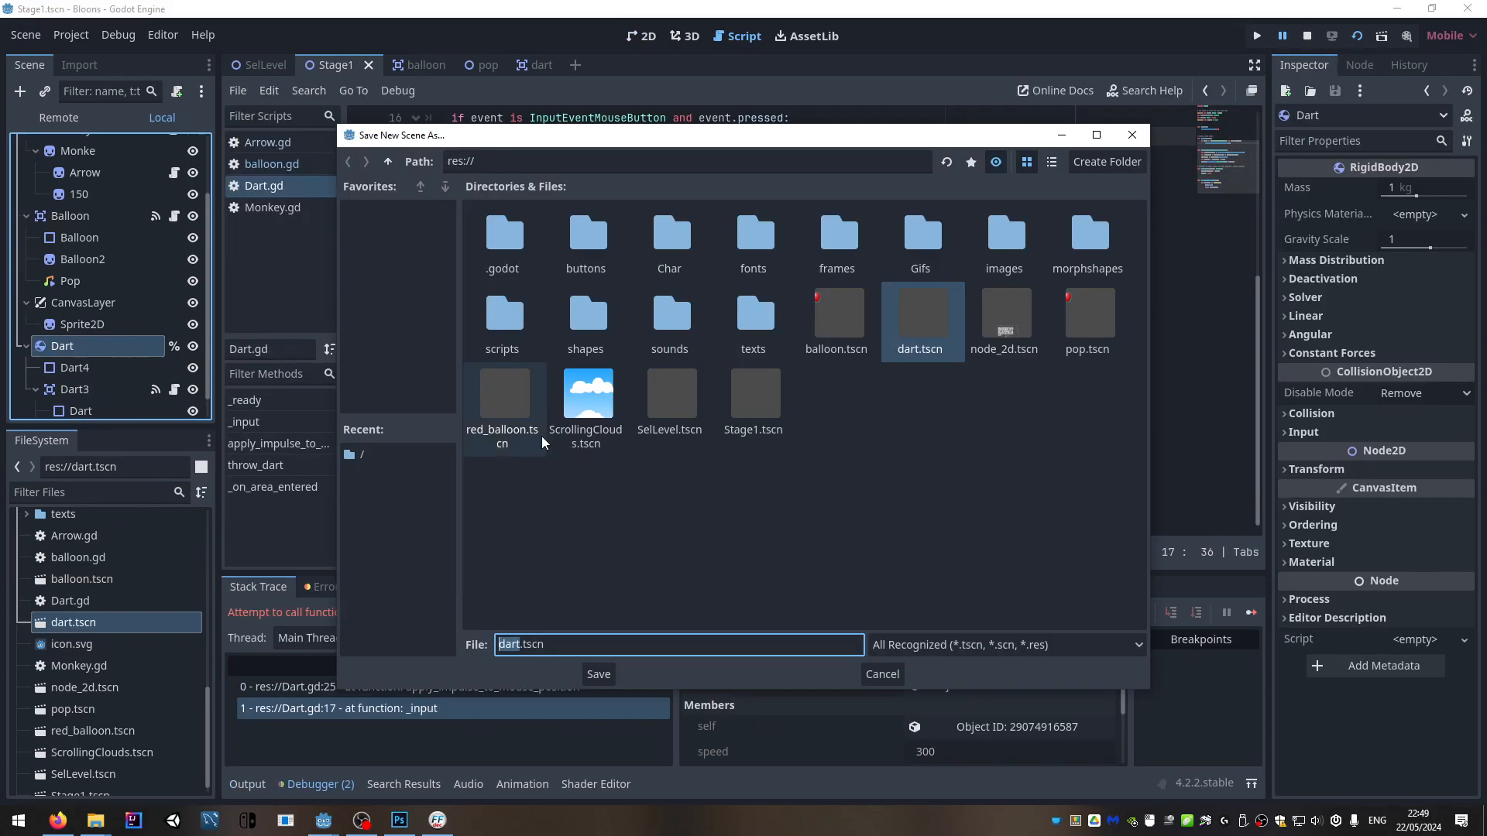
Save the dart scene, then add var fired = false to Dart.gd's force-charging _process code
click(597, 674)
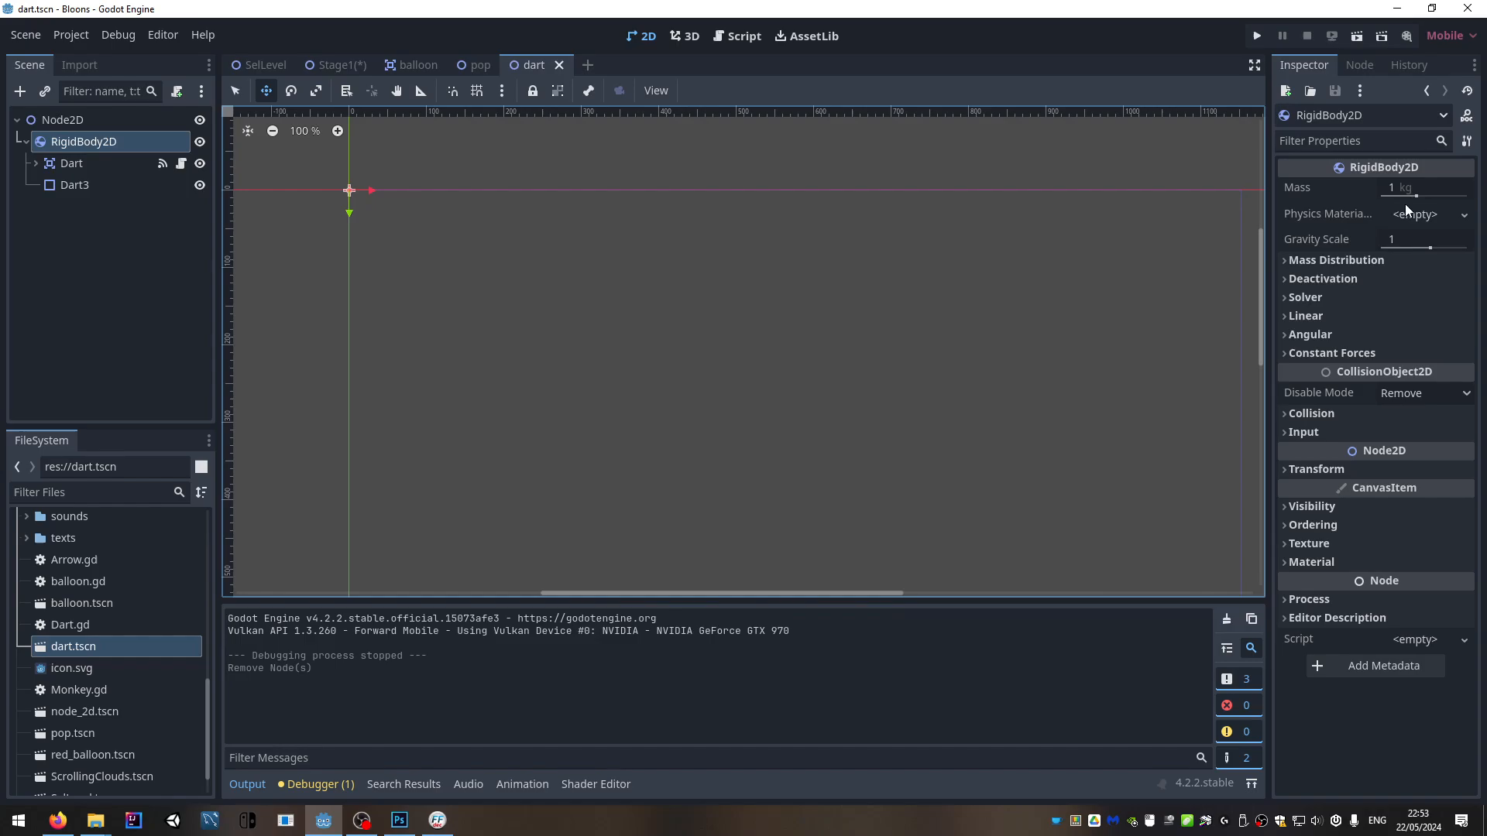
click(742, 36)
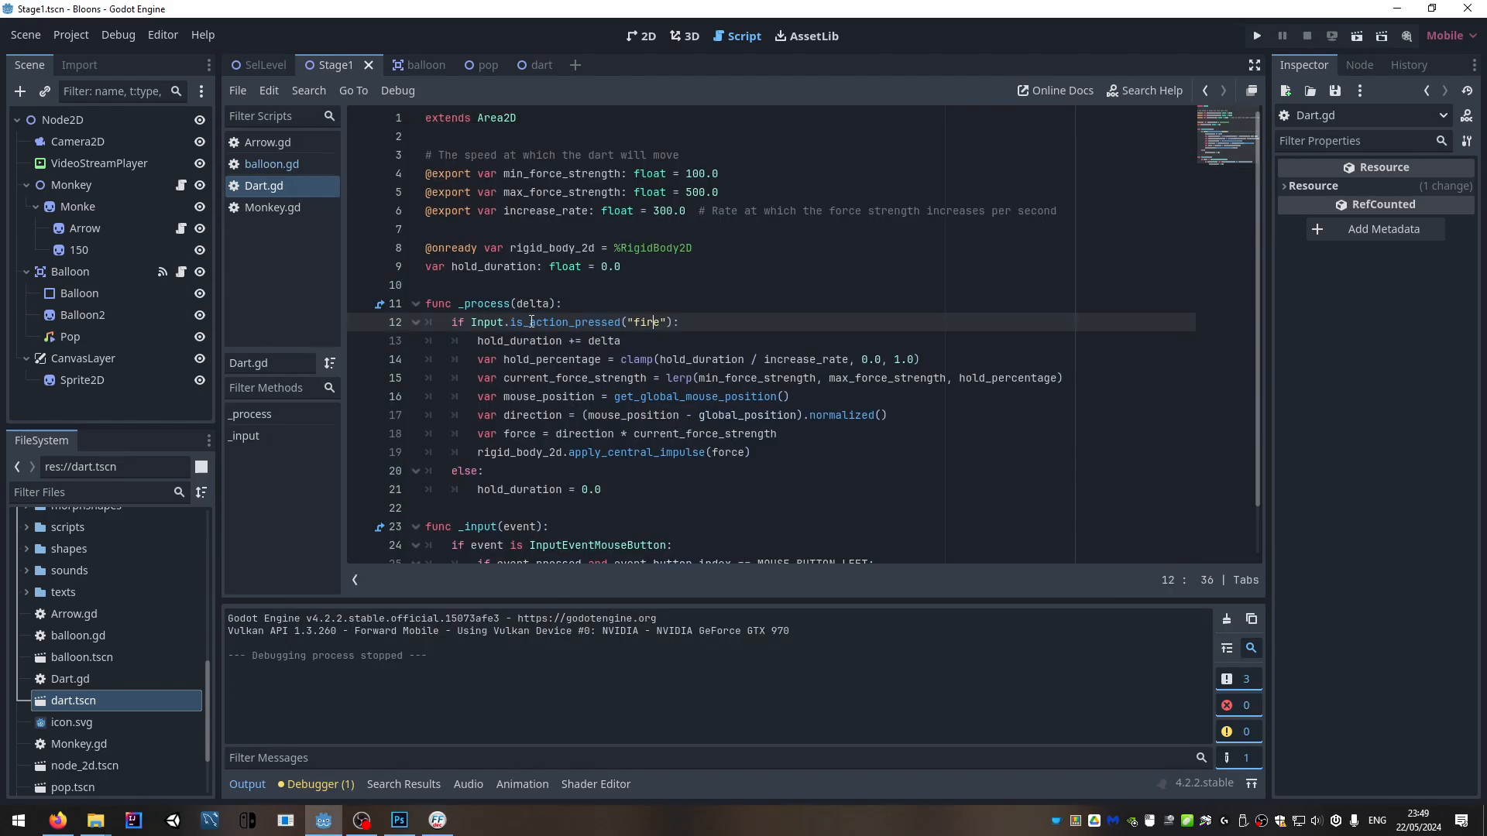
click(1256, 37)
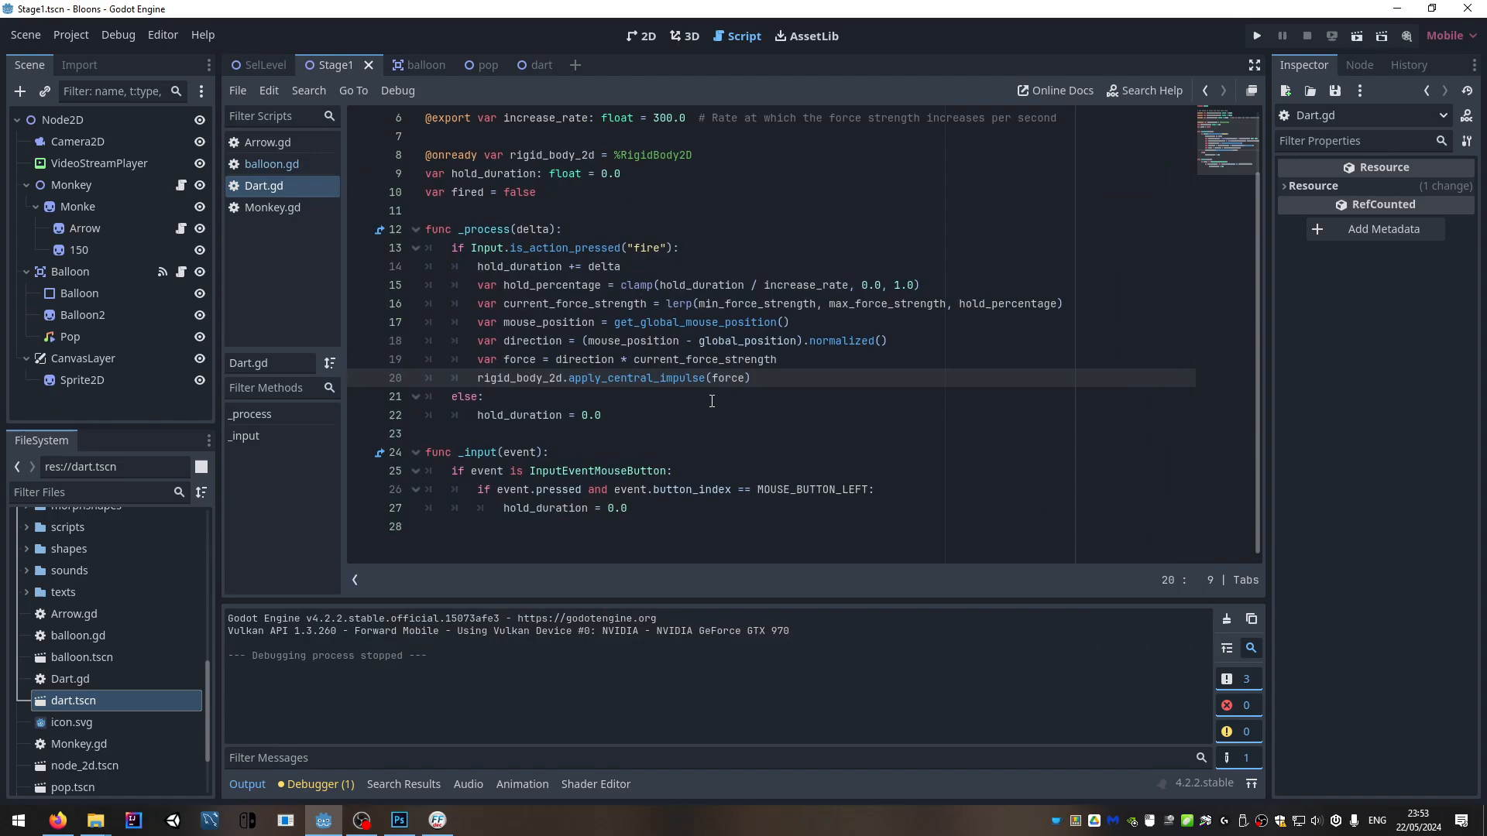
mouse_move(734, 402)
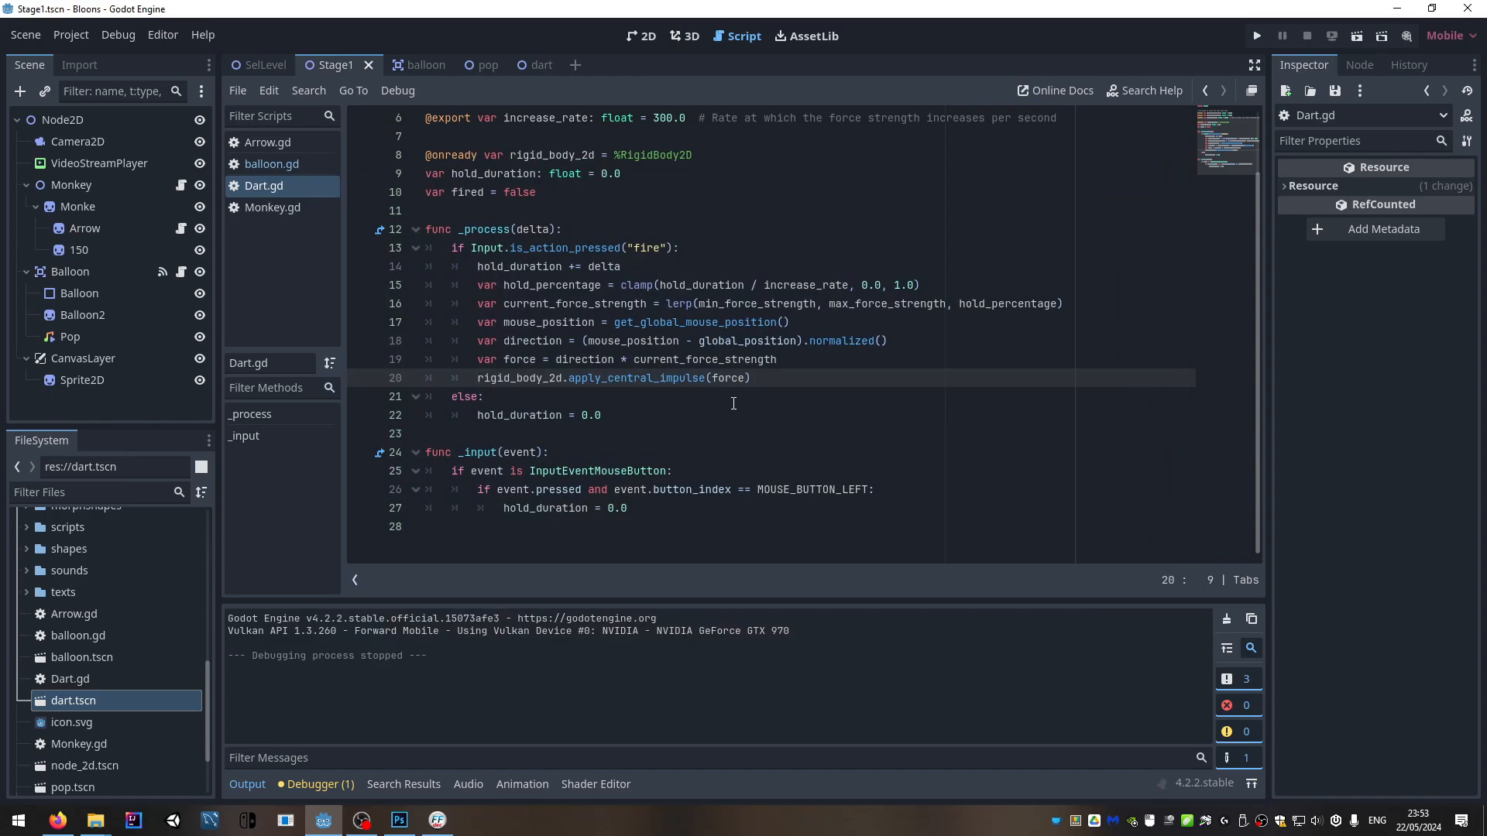
Play the SelLevel scene and pick level one to see the monkey and red balloons
click(238, 89)
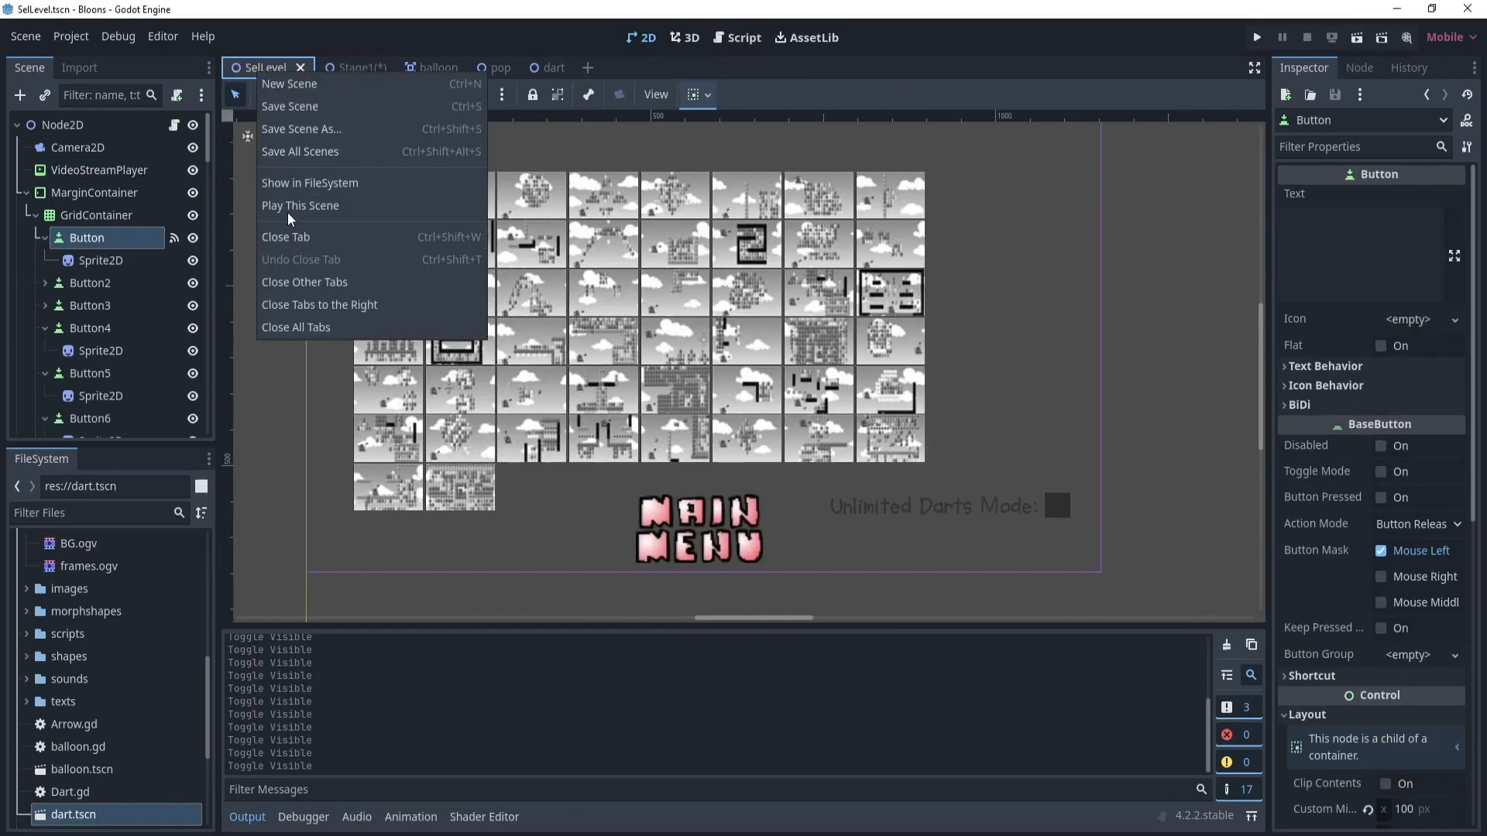
click(300, 206)
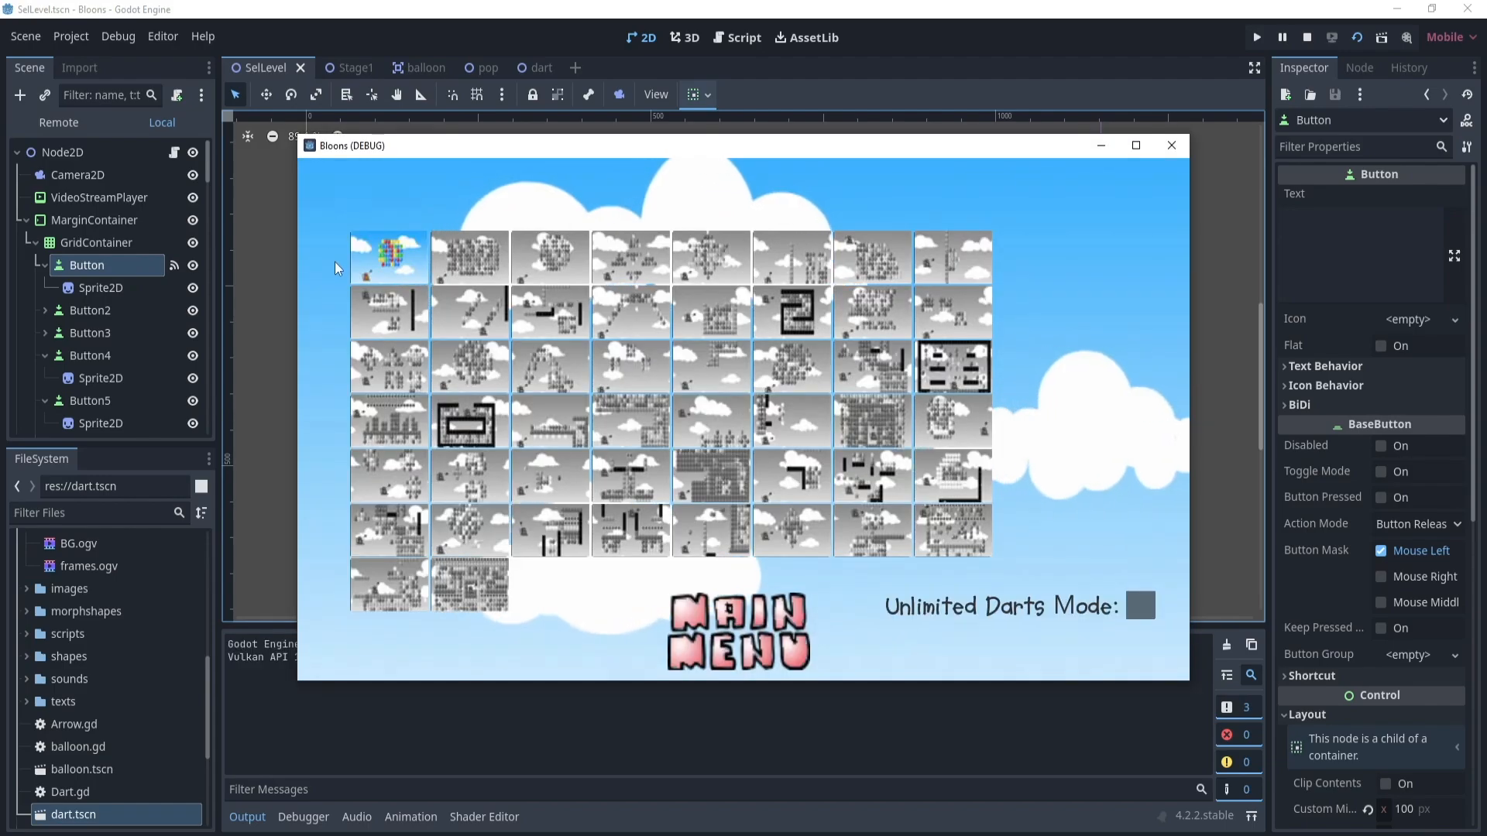
click(387, 257)
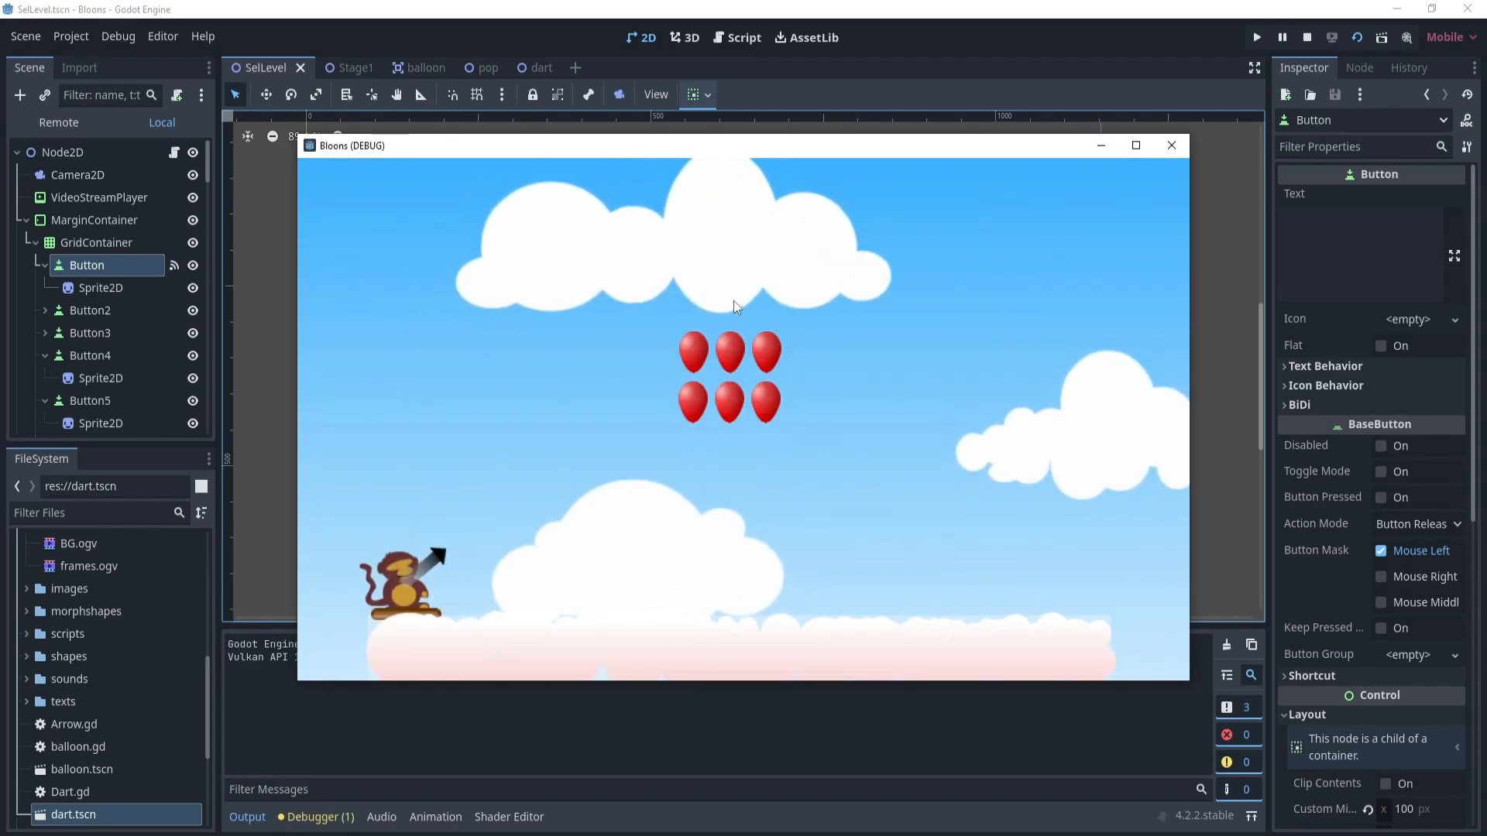